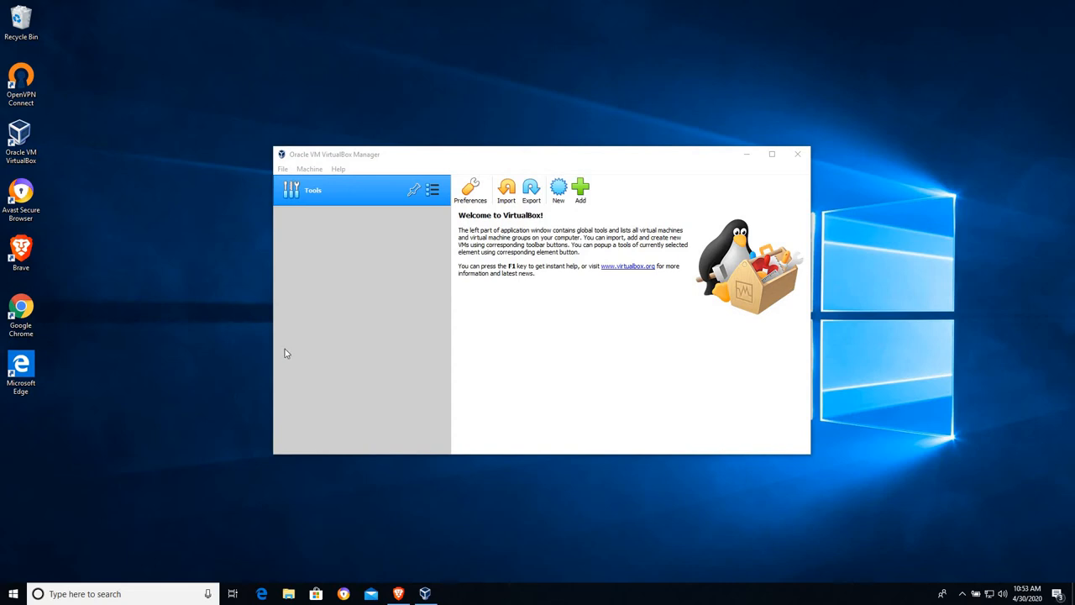
mouse_move(300, 160)
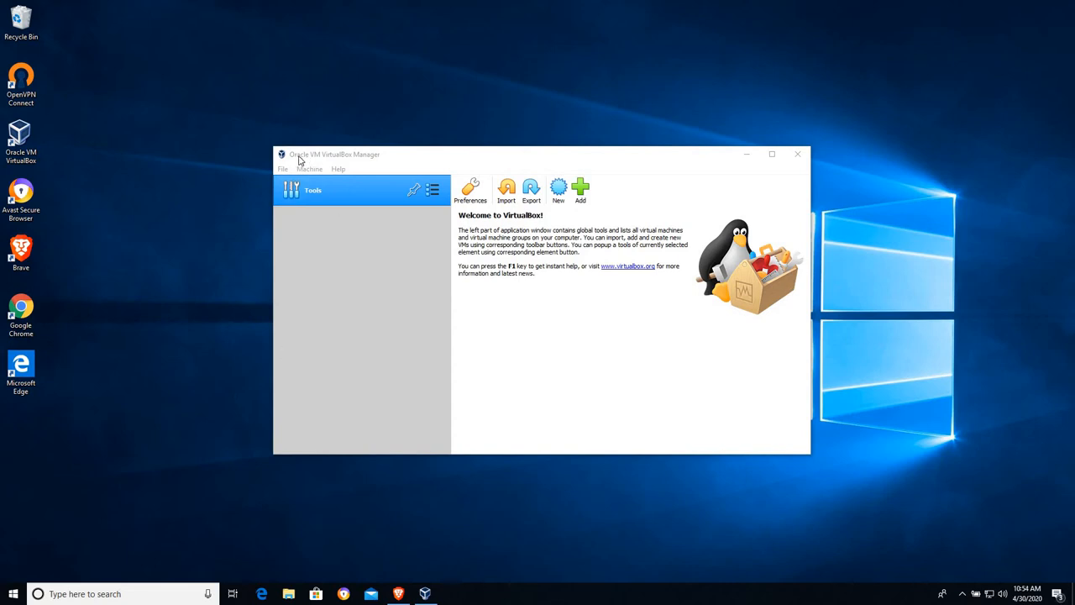
mouse_move(344, 170)
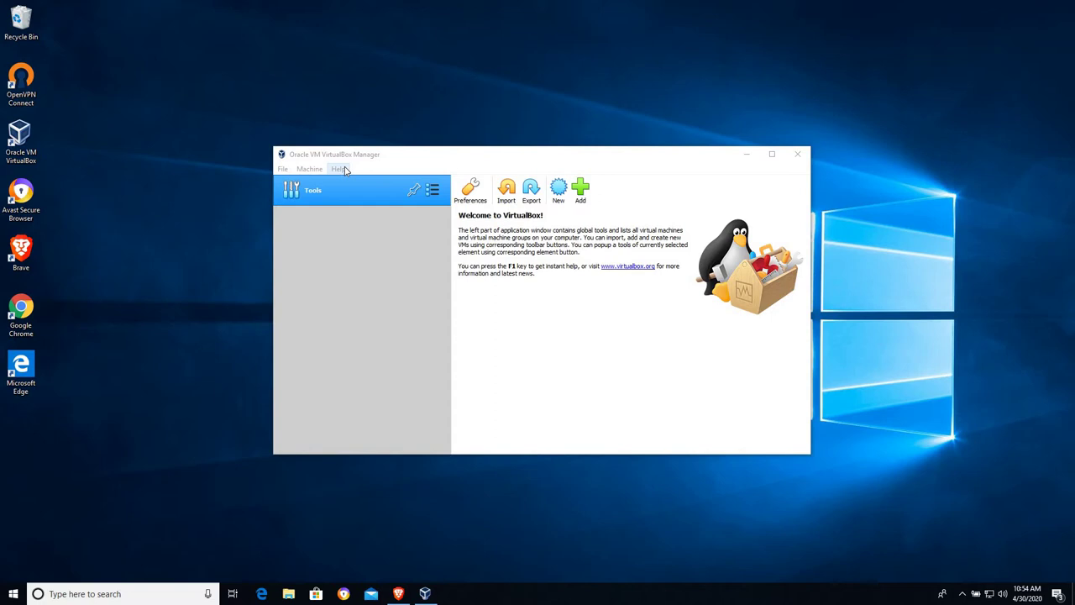
mouse_move(71, 142)
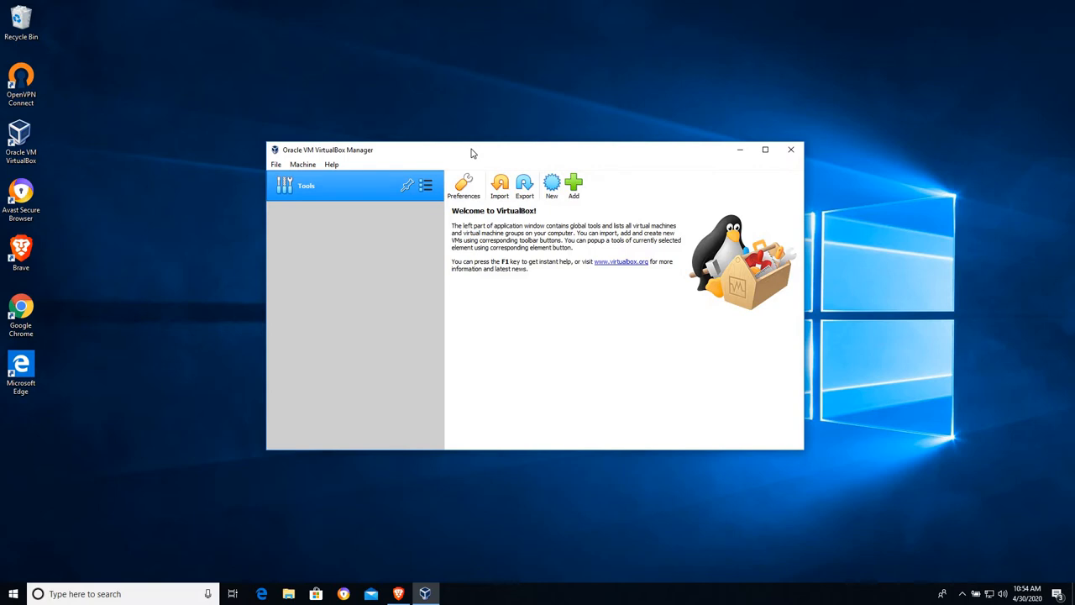
mouse_move(454, 177)
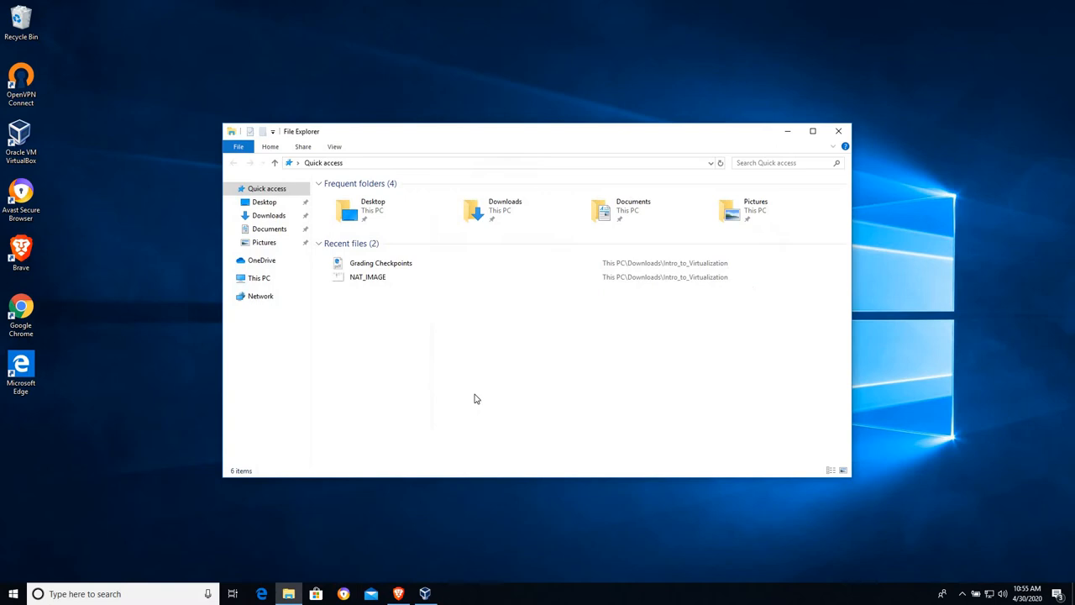
- Show This PC with its seven folders and four drives, including Local Disk (E:)
left_click(259, 277)
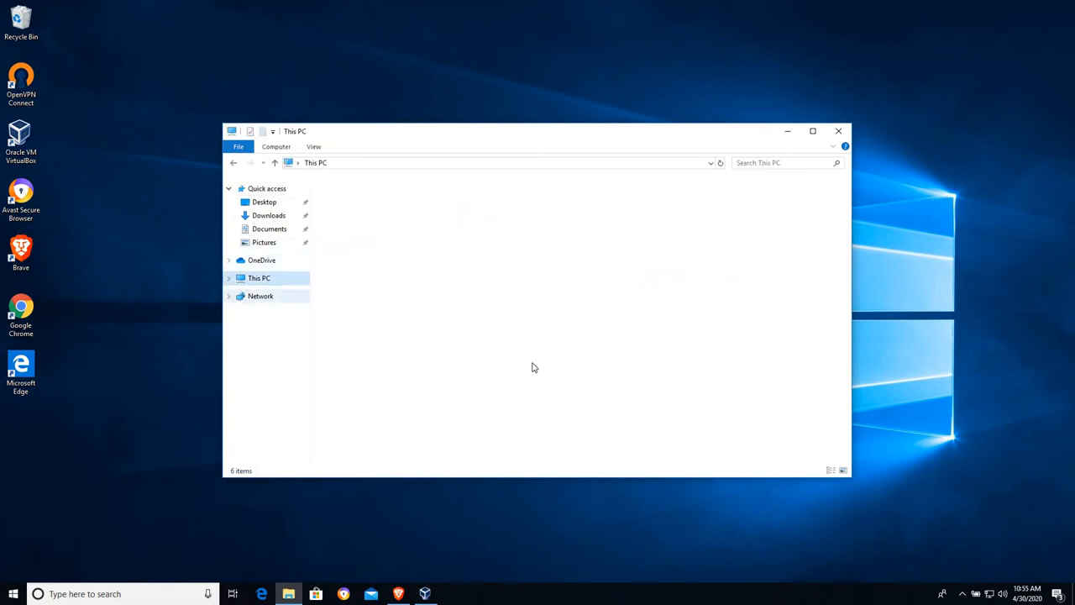
left_click(258, 278)
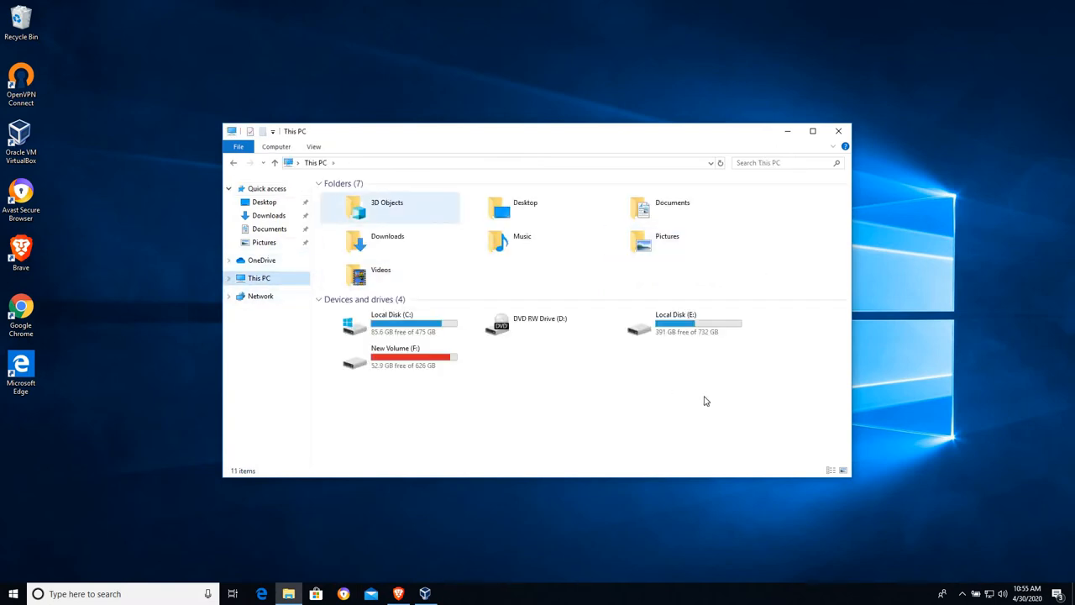
left_click(392, 326)
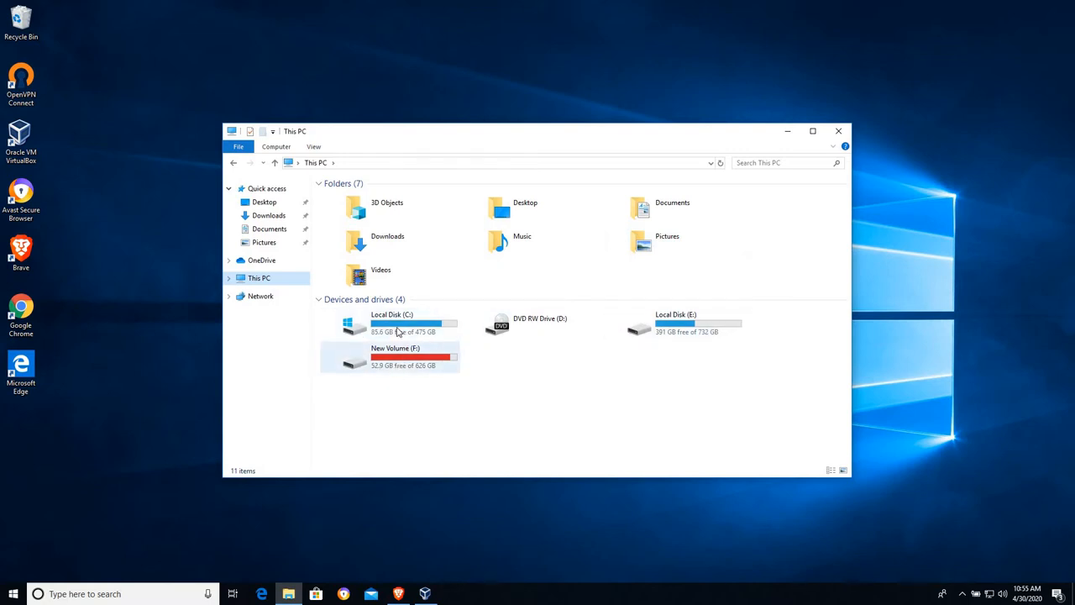
left_click(675, 325)
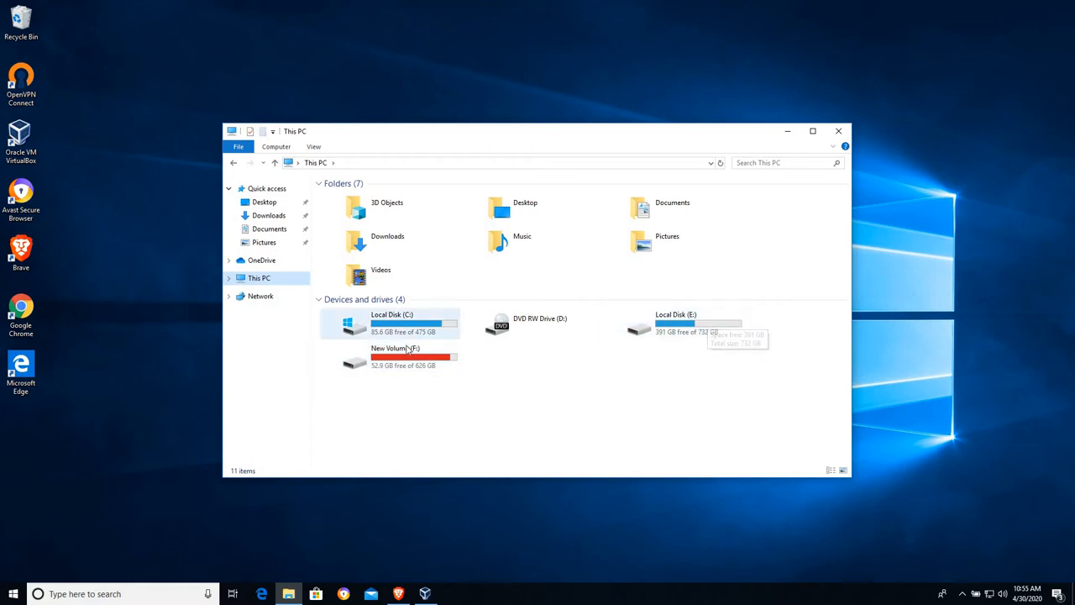
mouse_move(688, 360)
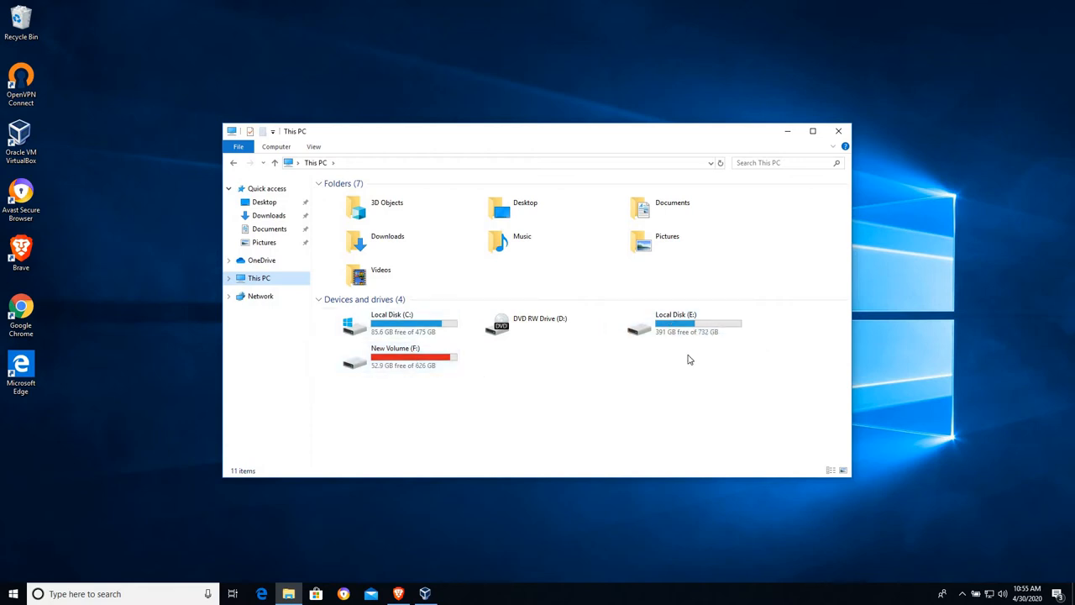
mouse_move(662, 342)
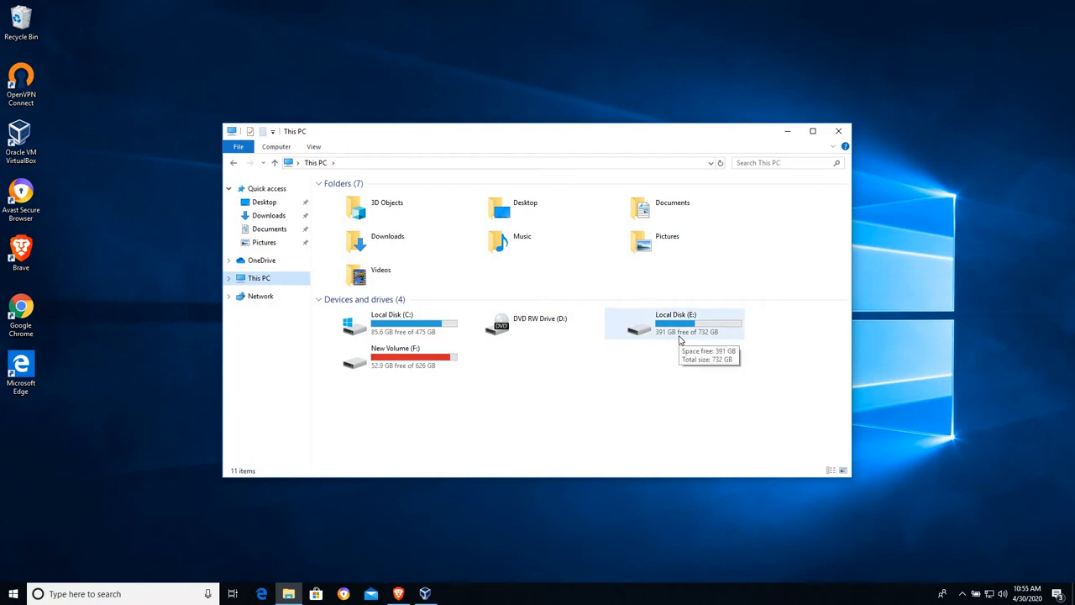
mouse_move(374, 357)
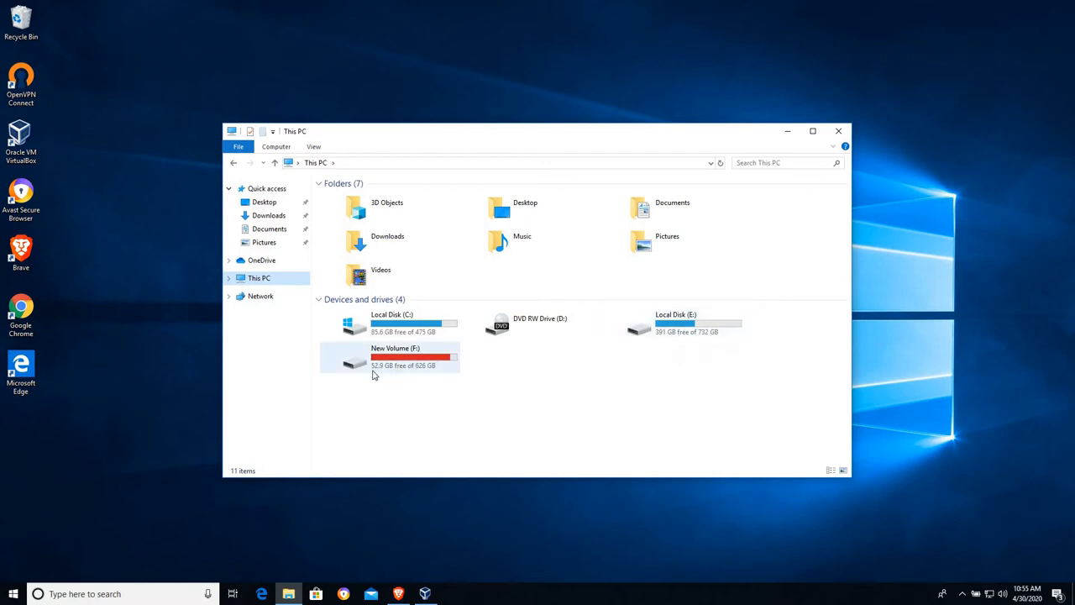
mouse_move(392, 352)
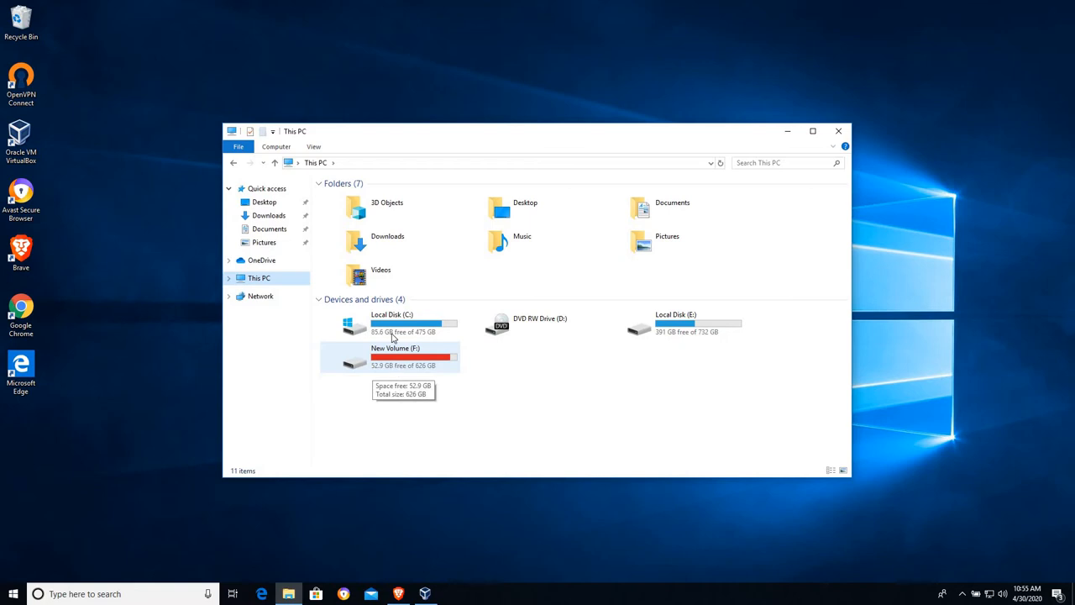
mouse_move(392, 326)
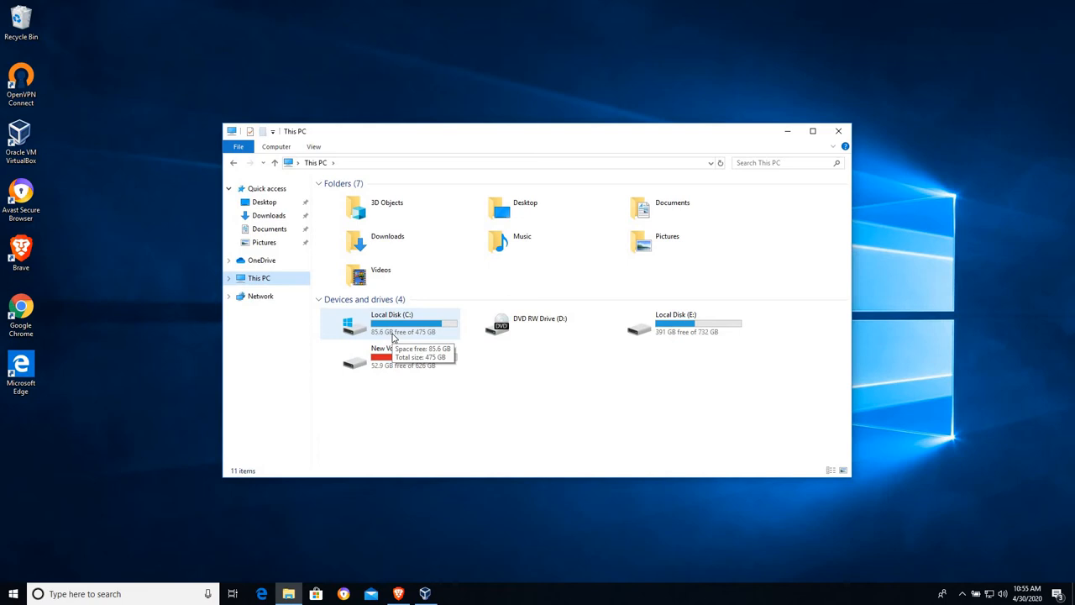
mouse_move(525, 524)
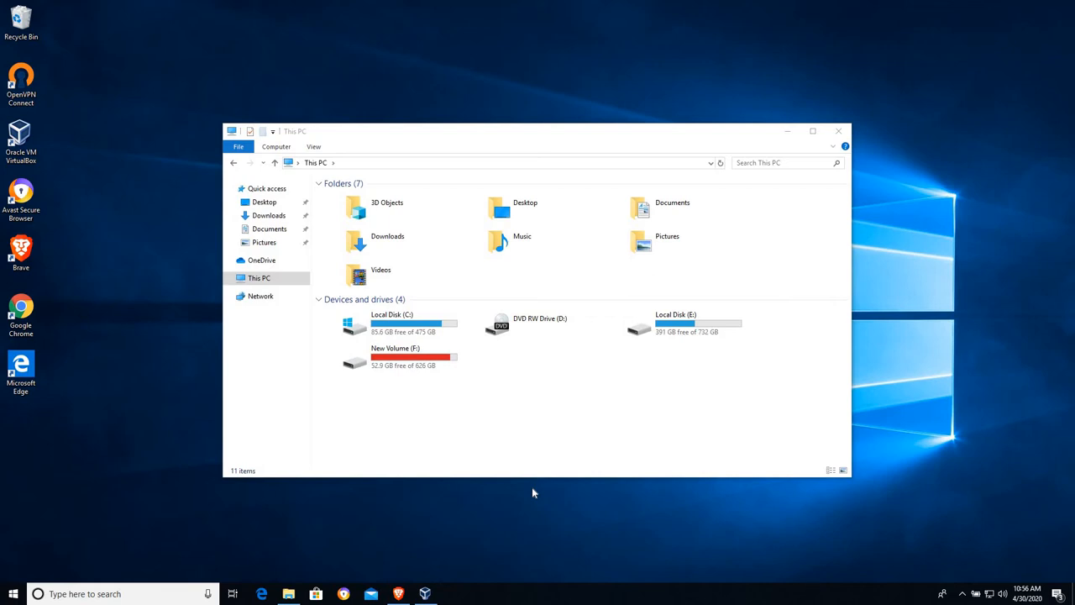
mouse_move(754, 327)
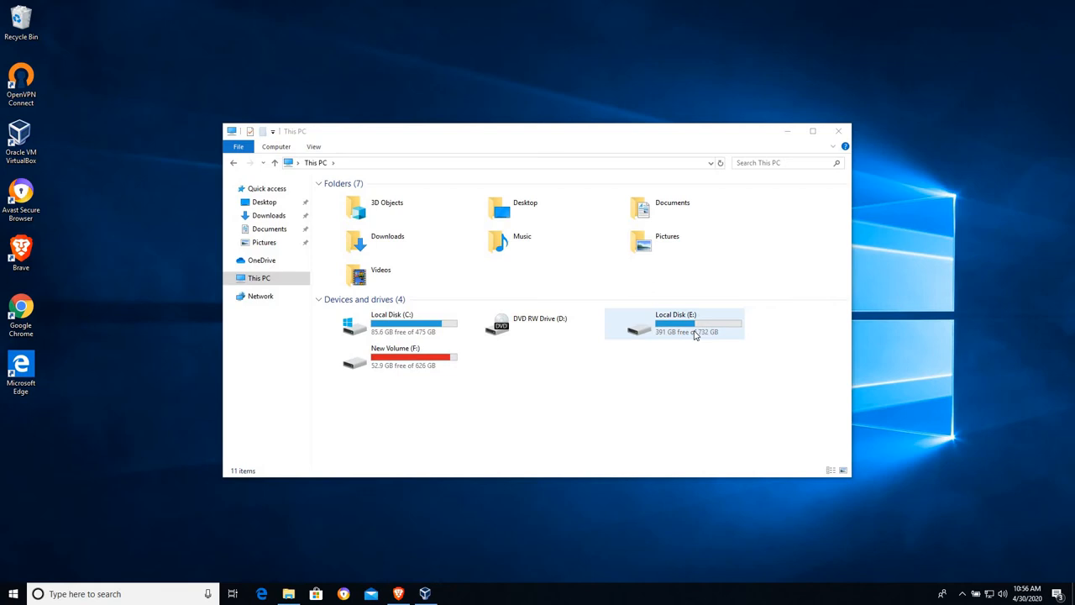
- Open Local Disk (E:) and then its Lesson_VMs folder
double_click(675, 323)
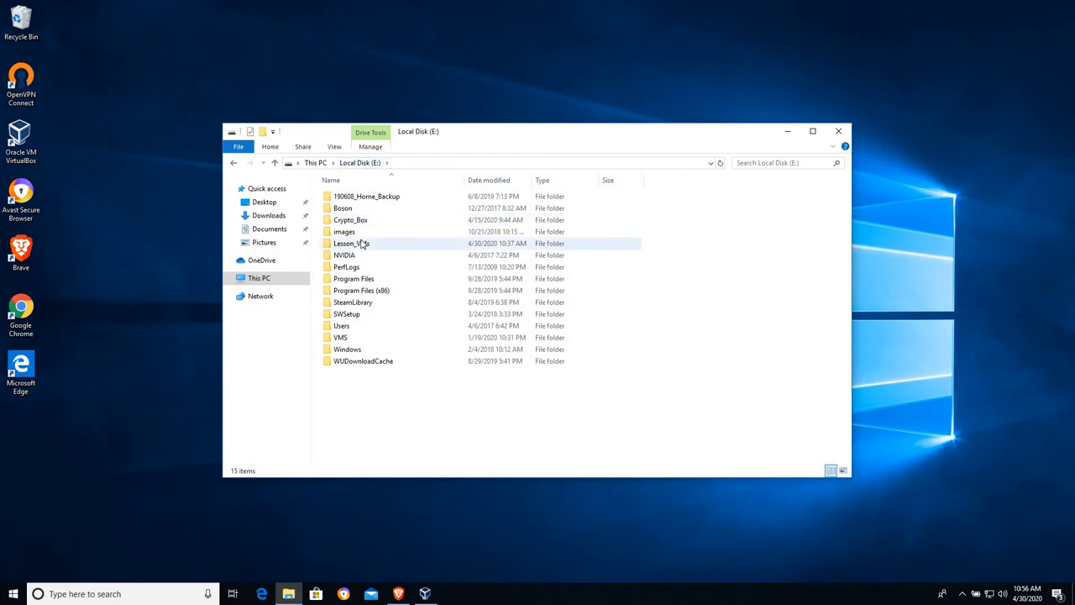
double_click(351, 242)
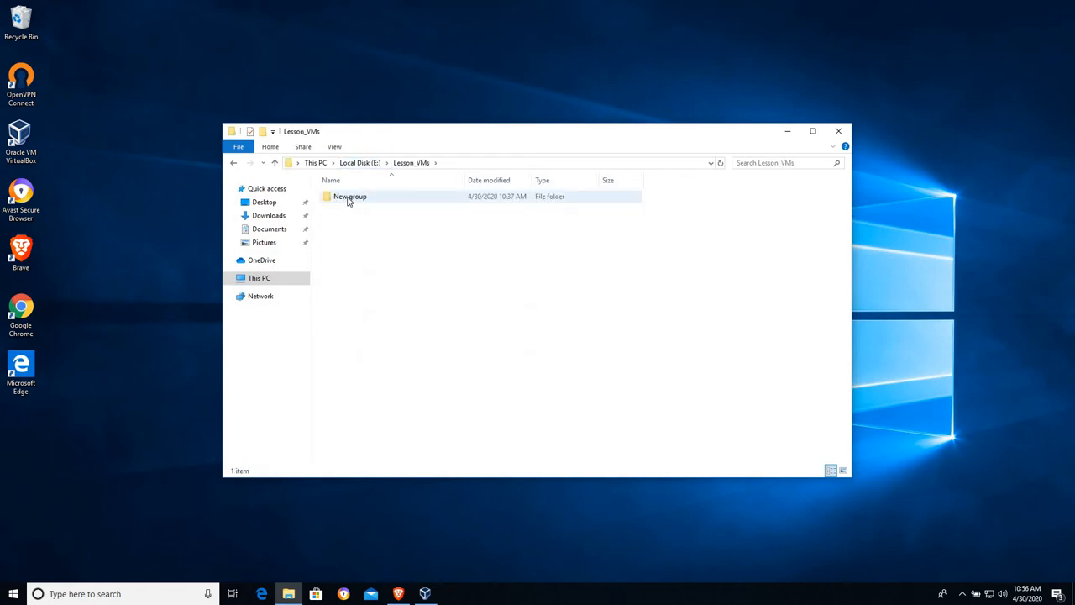
mouse_move(349, 196)
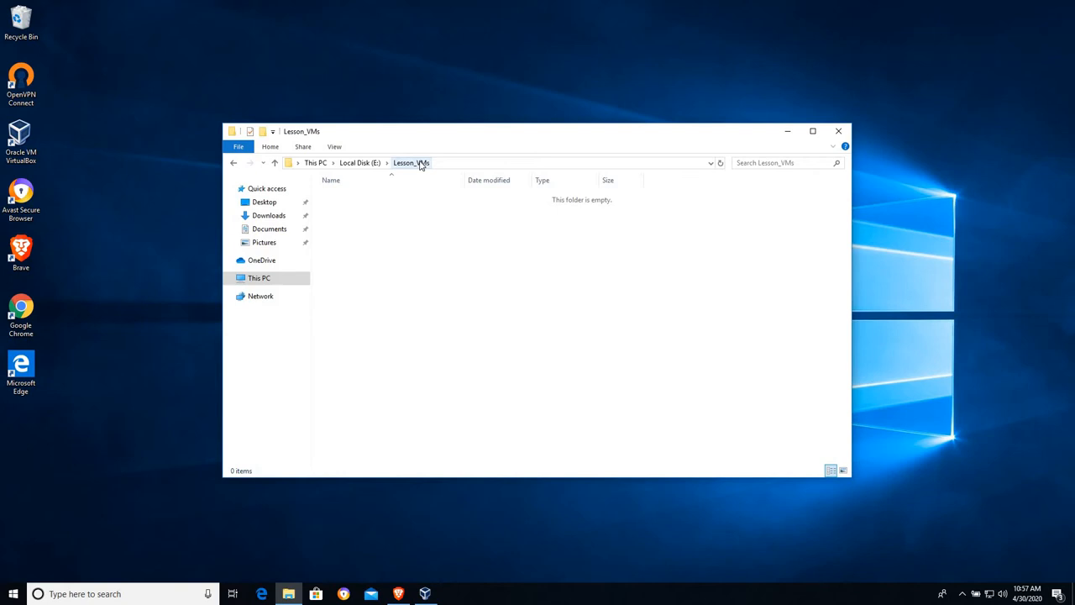
mouse_move(542, 512)
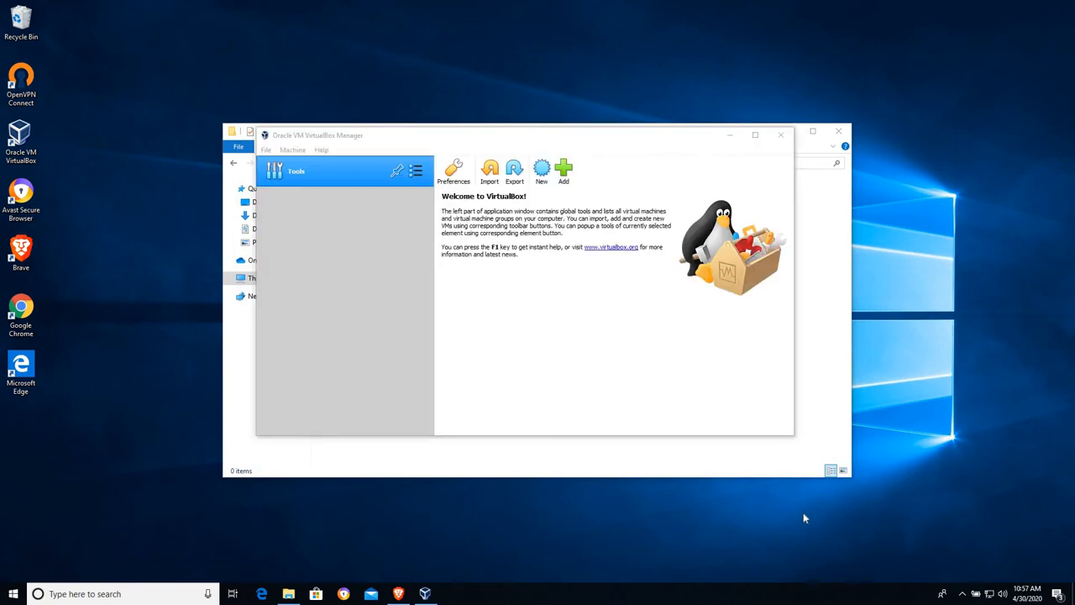
mouse_move(356, 138)
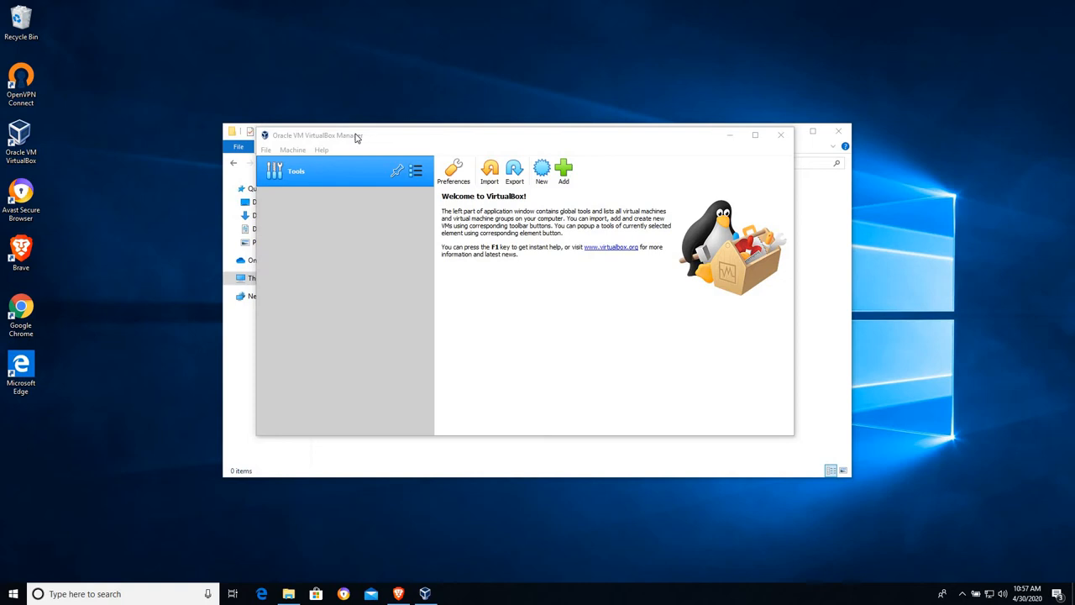
mouse_move(398, 594)
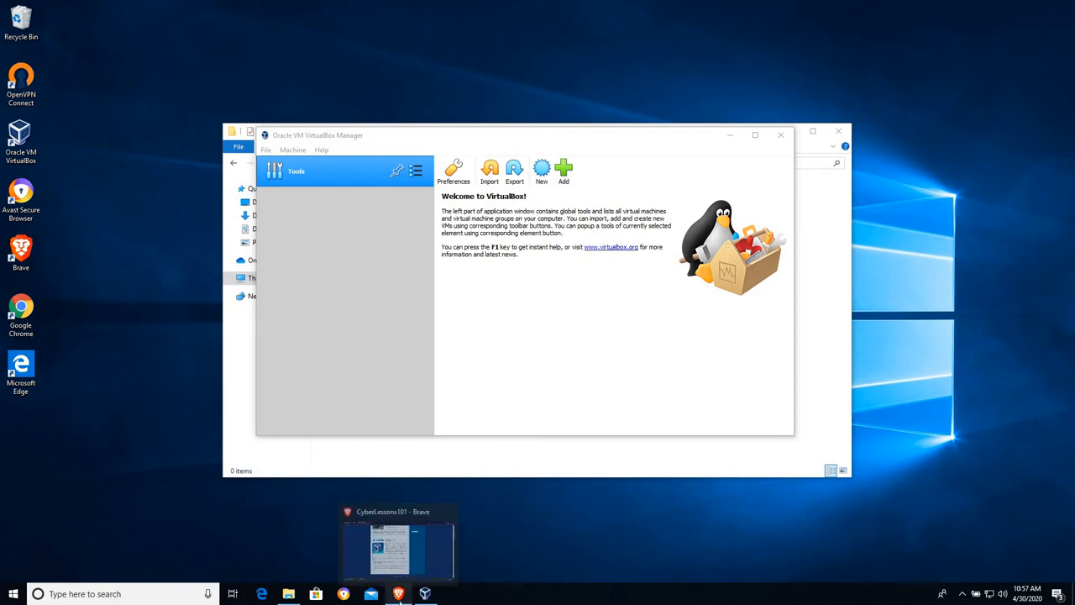
- Switch to the Brave private browser window on a new tab
left_click(397, 550)
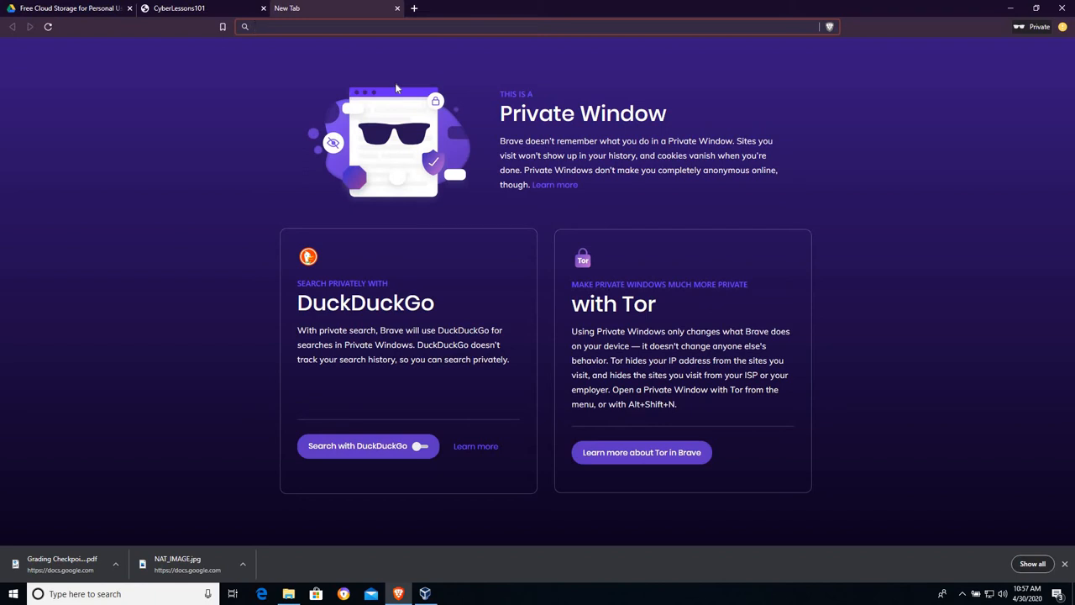
- Search Google for 'download linux mint' from the private tab's address bar
type("do")
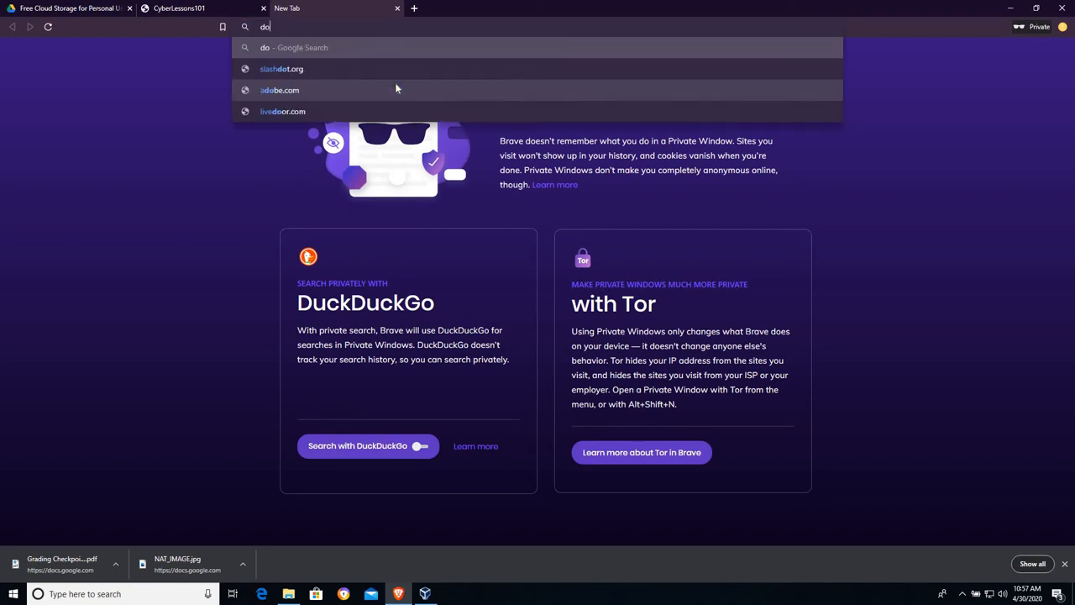
type("wnload")
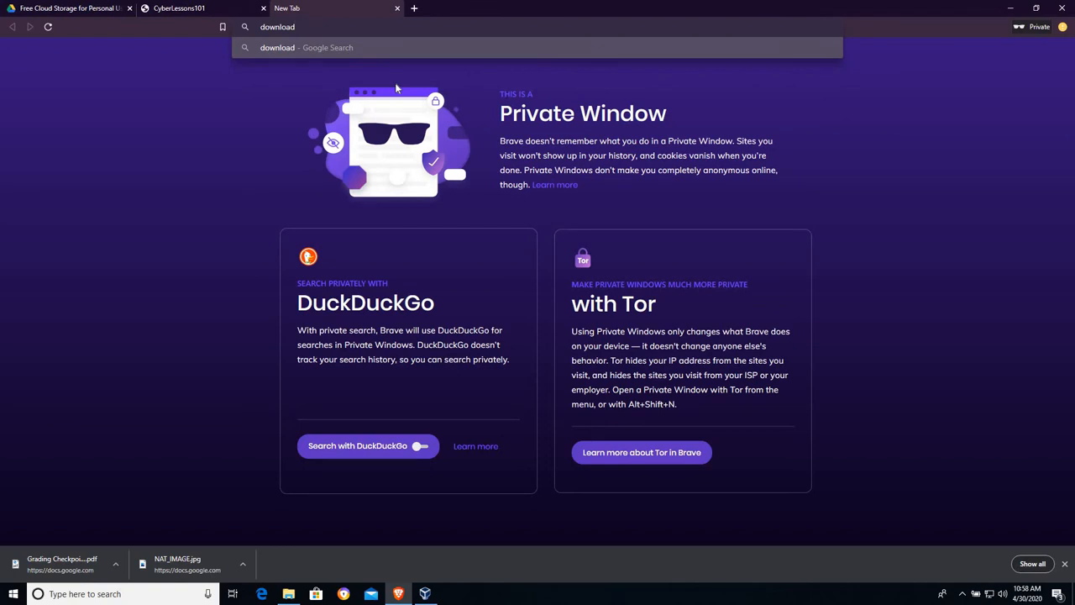
type("linu")
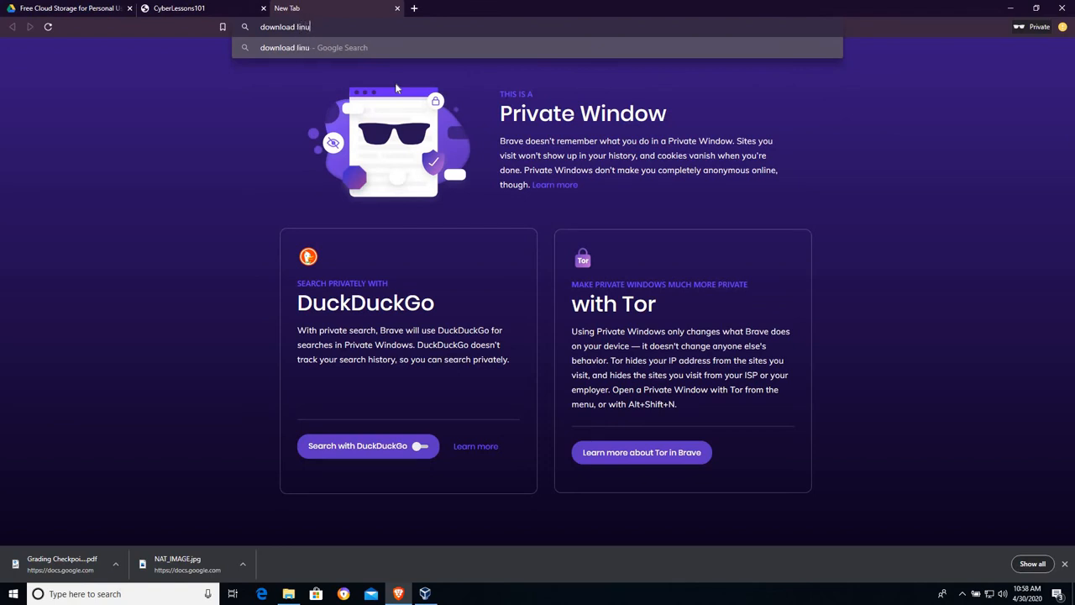
type("x mint")
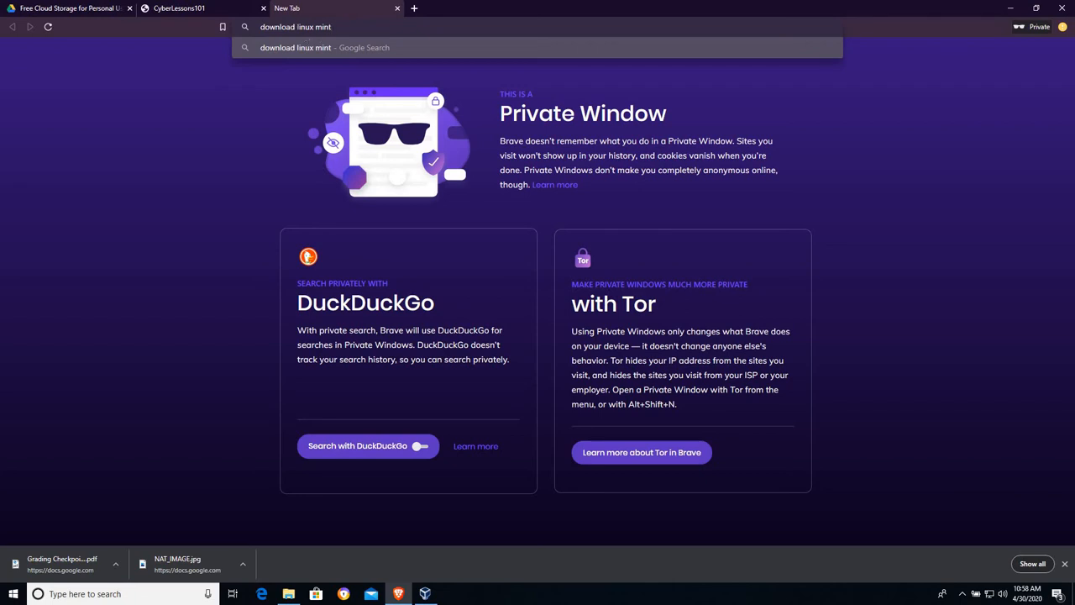
double_click(299, 27)
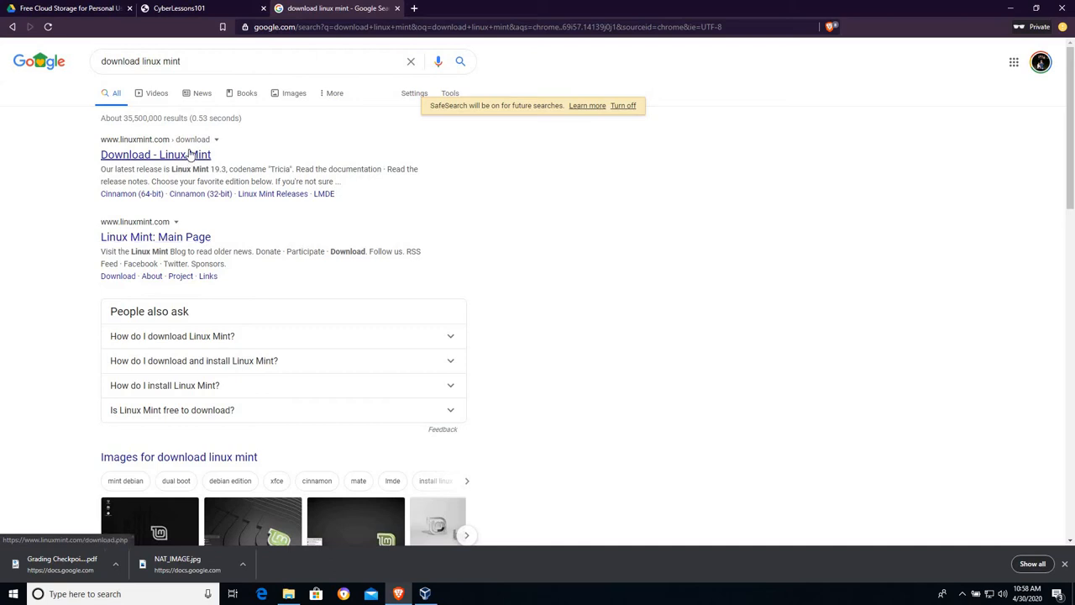
- Open the Linux Mint 19.3 Tricia download page and highlight the Xfce edition link
left_click(156, 155)
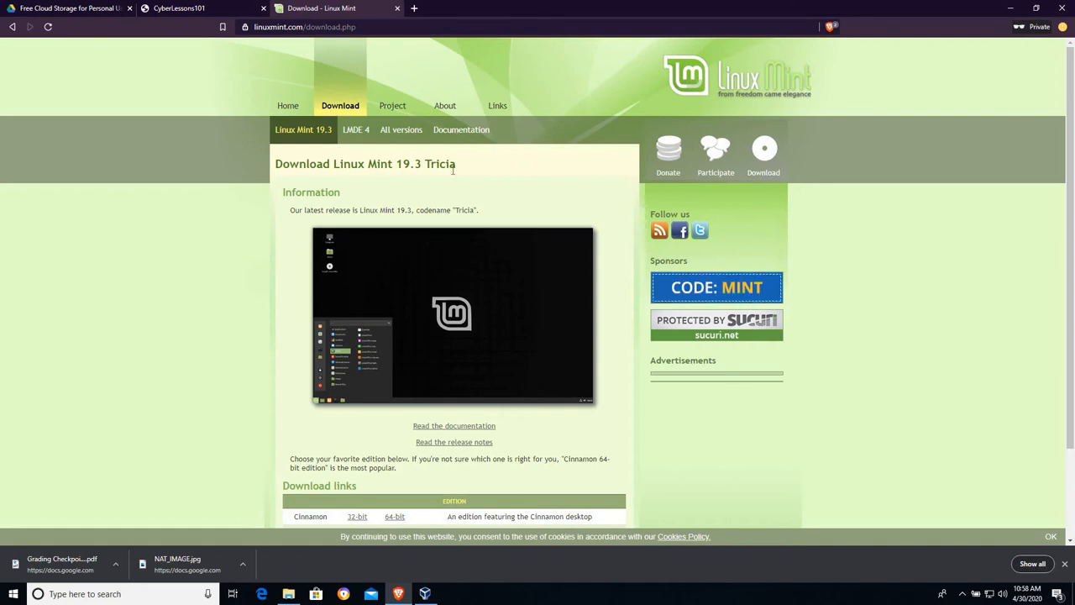
scroll("down", 3)
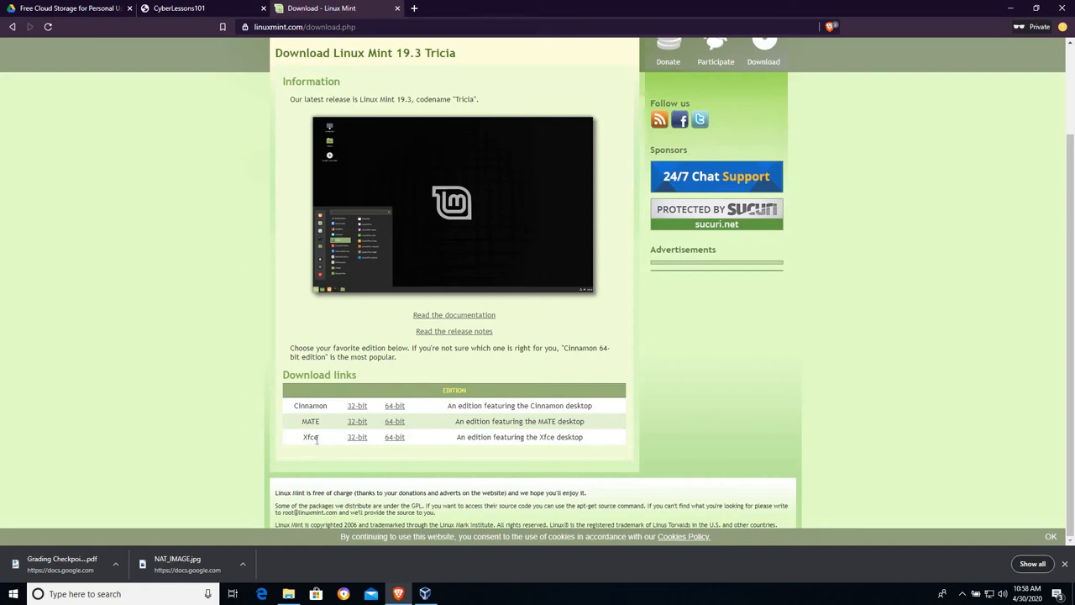
double_click(309, 437)
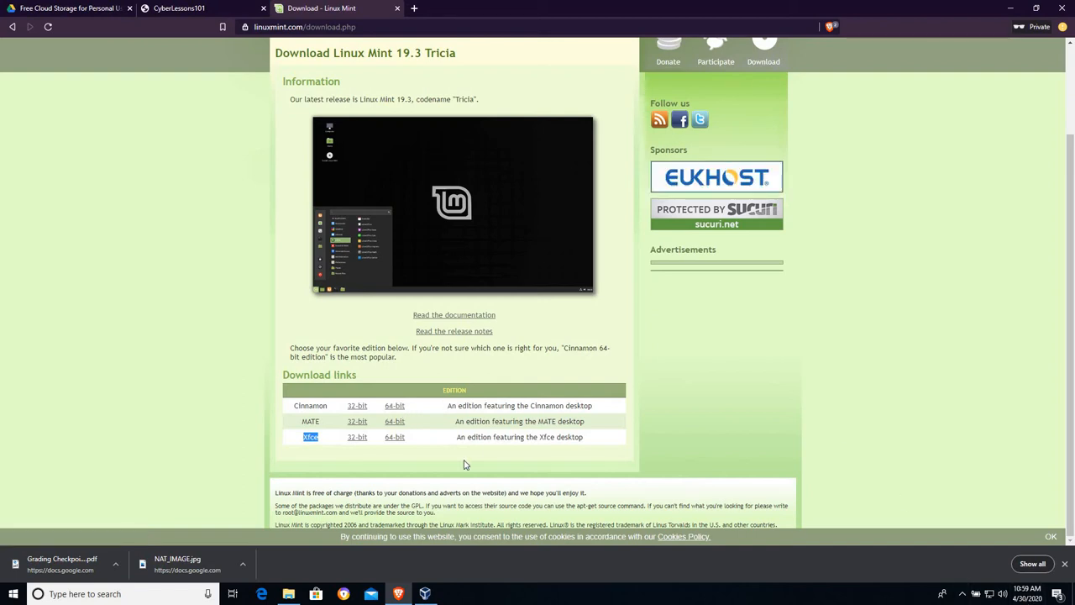
mouse_move(432, 459)
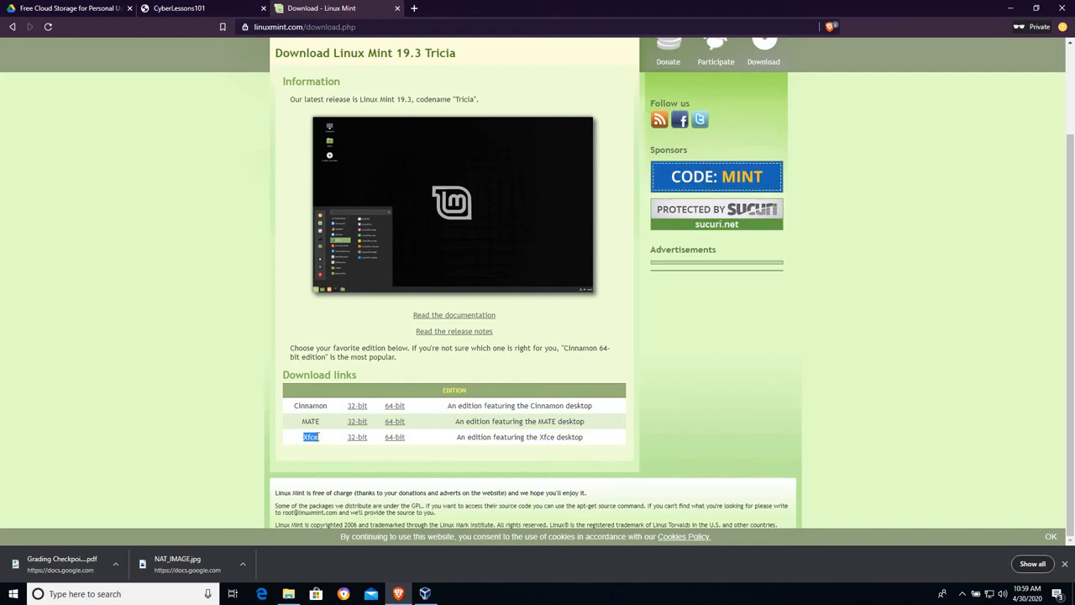
mouse_move(397, 446)
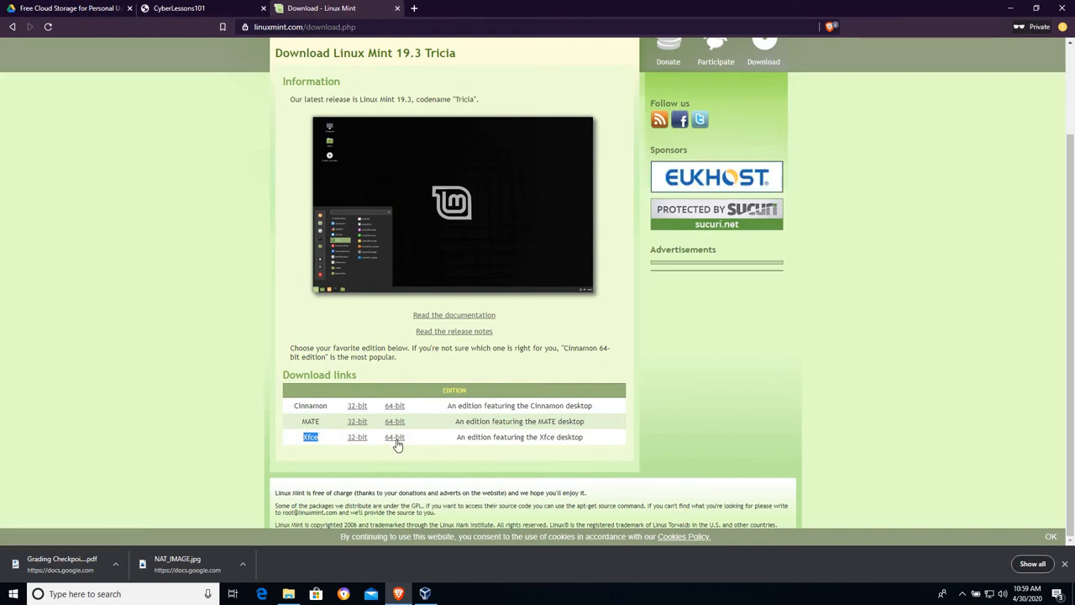
- Open the Xfce 64-bit edition page and scroll to its download mirrors
left_click(394, 437)
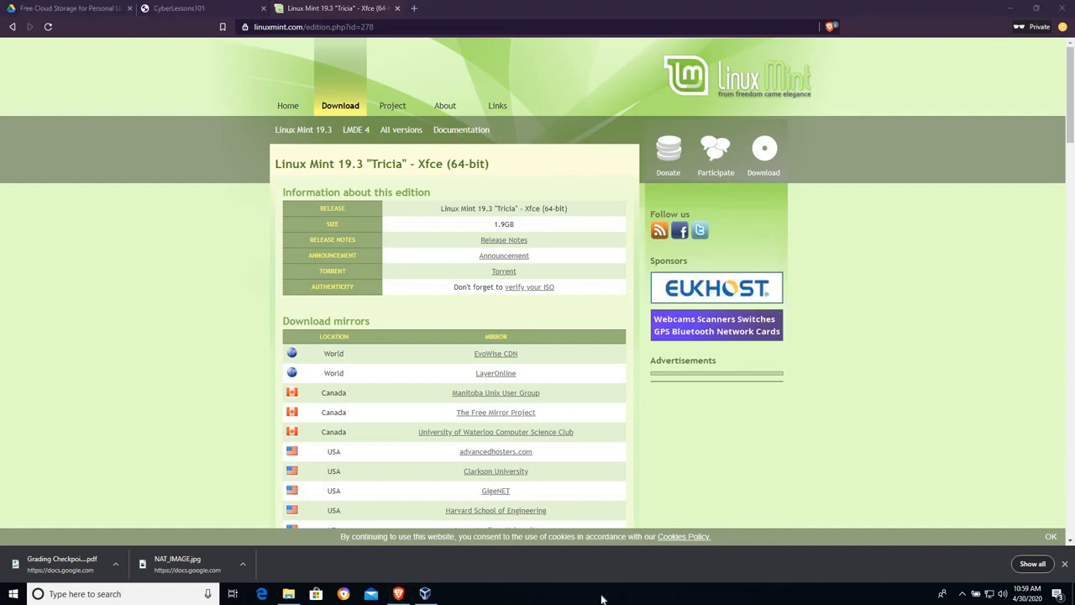
mouse_move(557, 411)
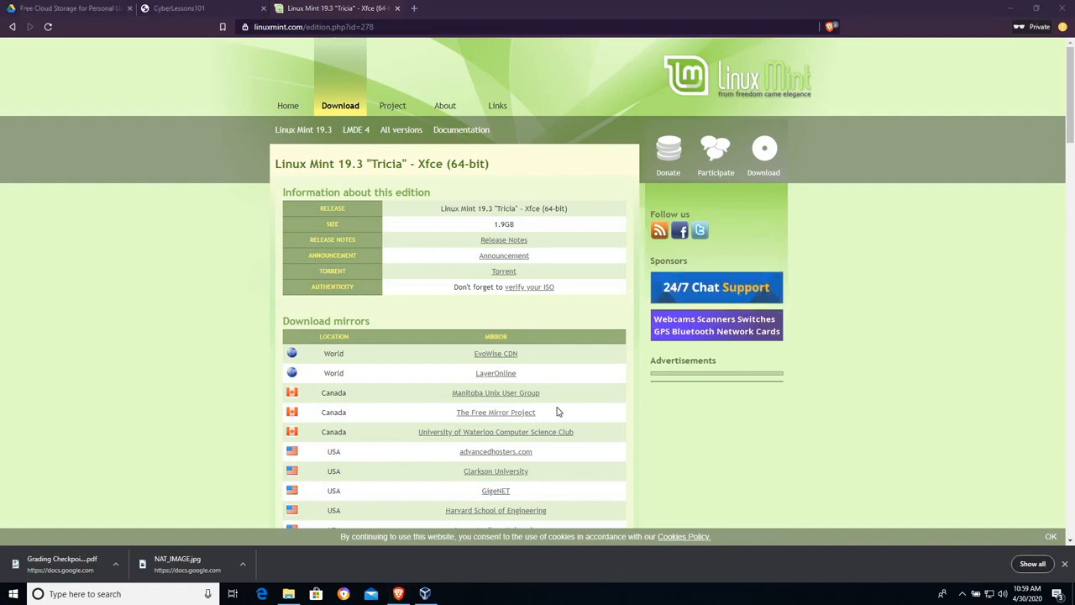
scroll("down", 3)
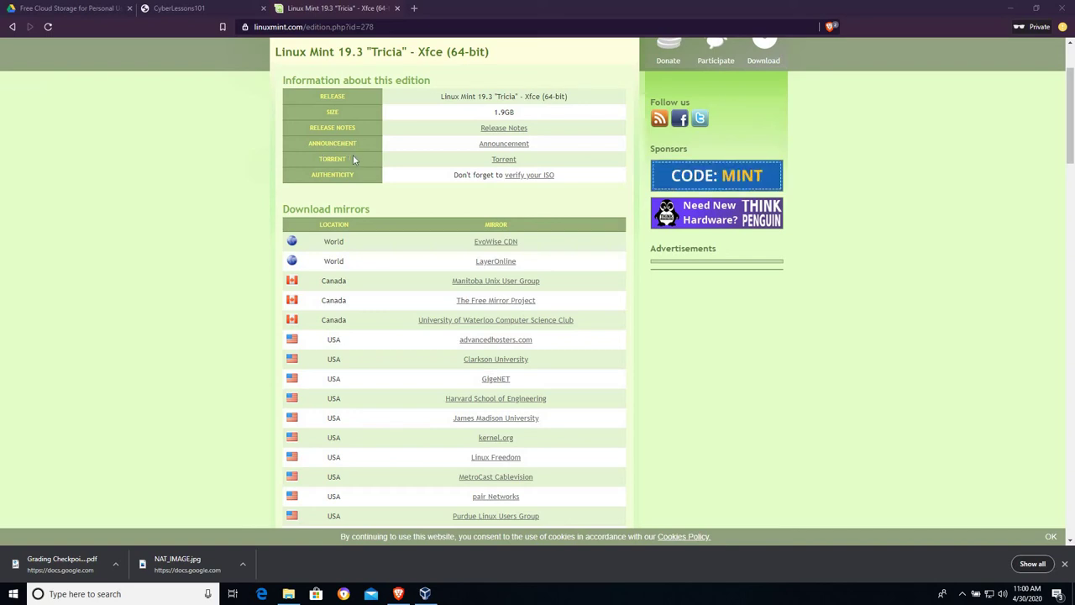
mouse_move(495, 339)
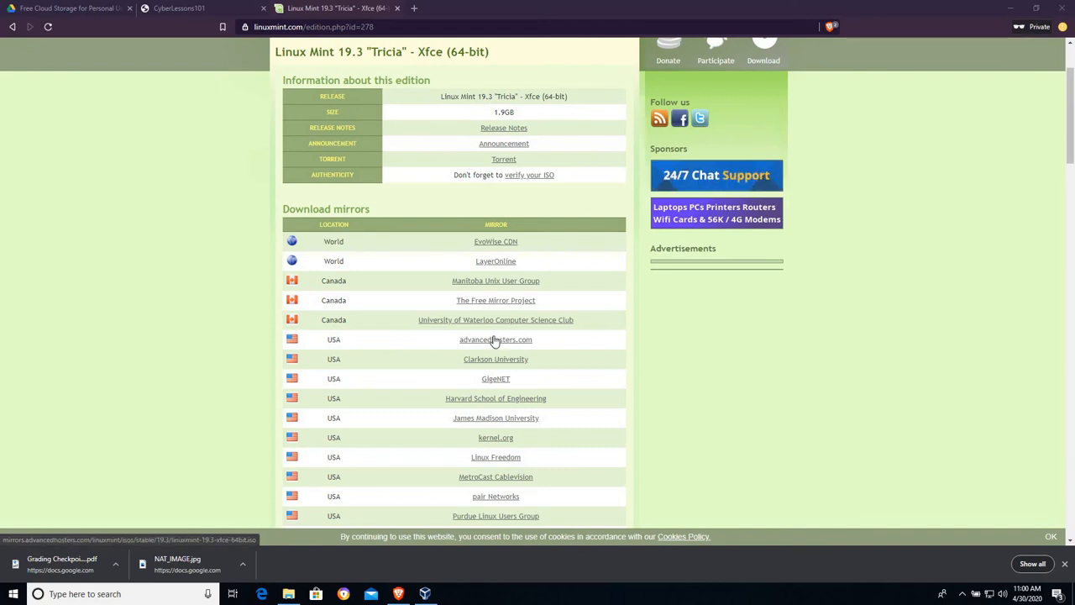
- Download from the advancedhosters.com mirror and create an iso_files folder in E:\Lesson_VMs
left_click(495, 339)
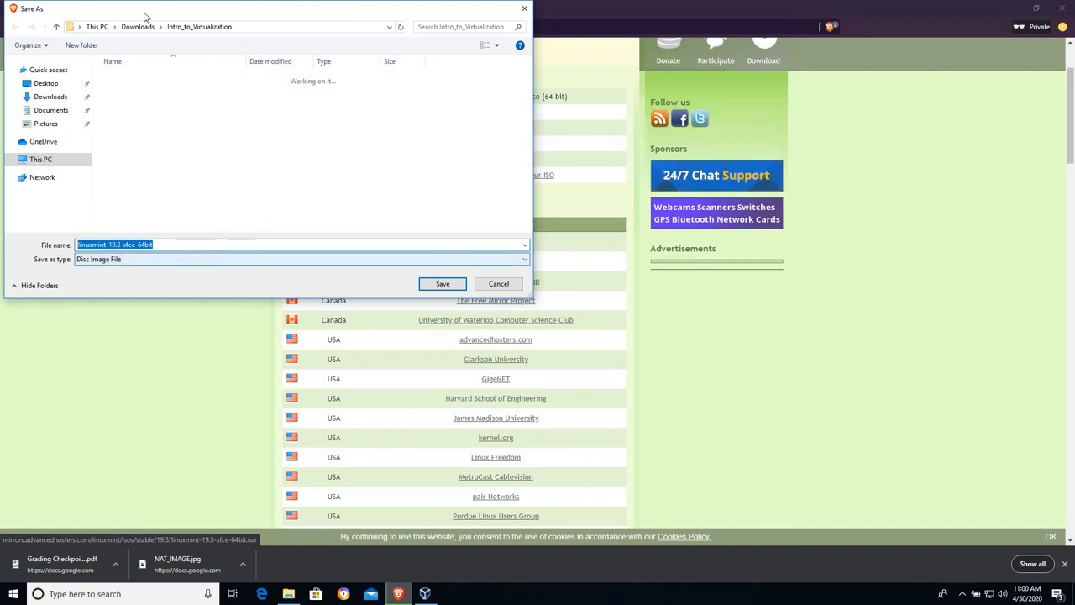
left_click(40, 158)
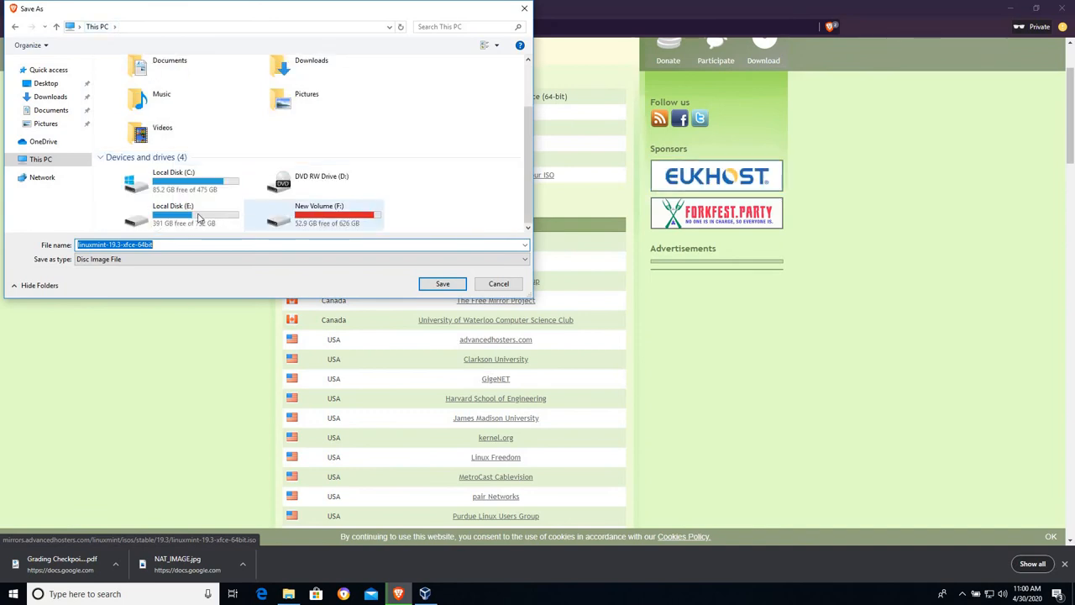
double_click(173, 206)
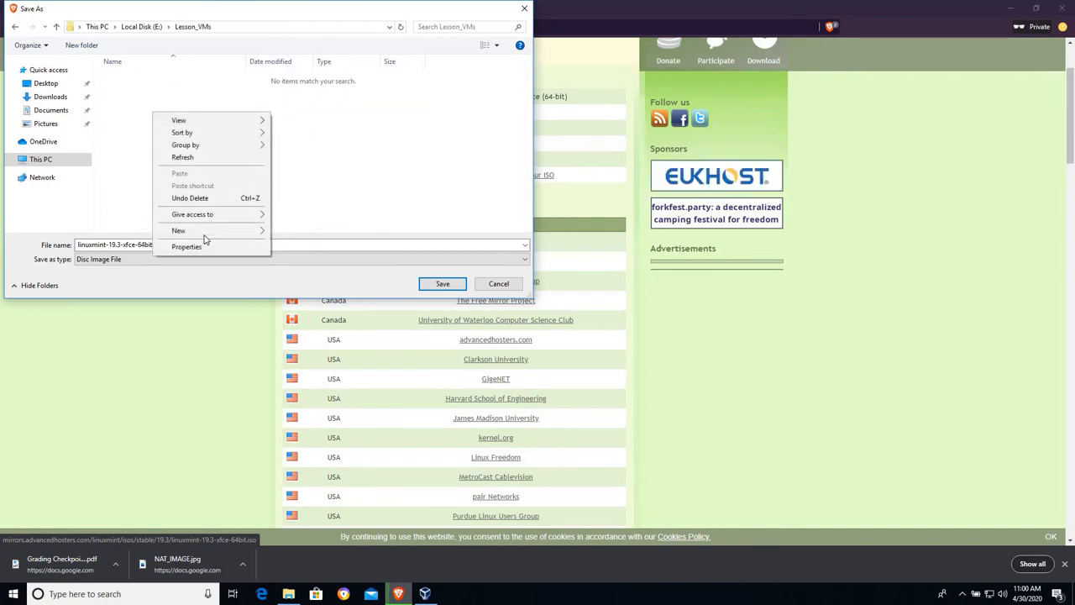
left_click(178, 230)
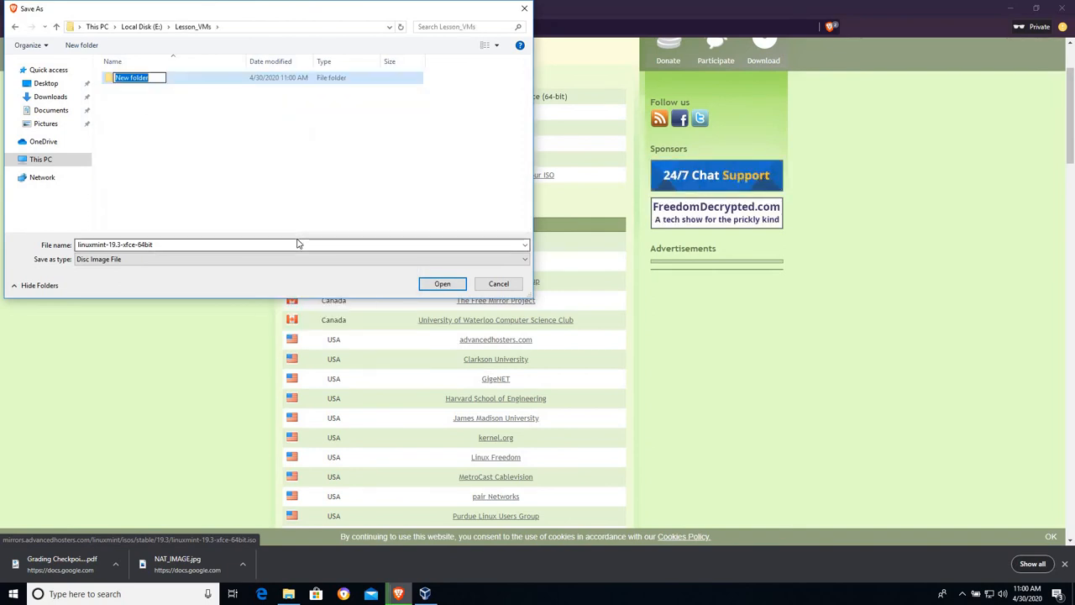
type("iso_files")
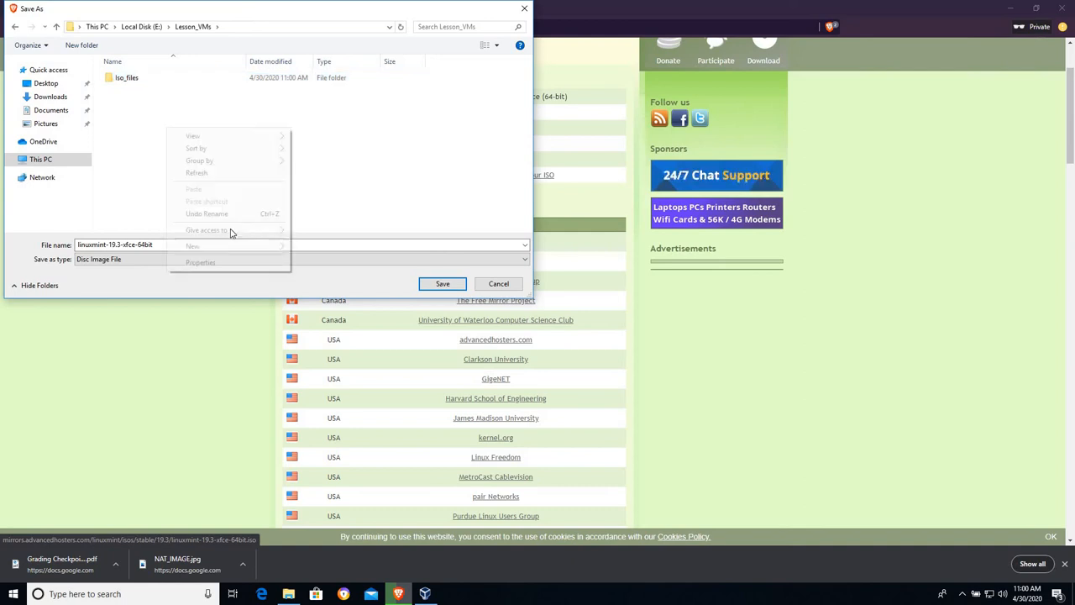
- Add a Virtual_Machine_Folder in Lesson_VMs, then save the ISO into iso_files
left_click(193, 245)
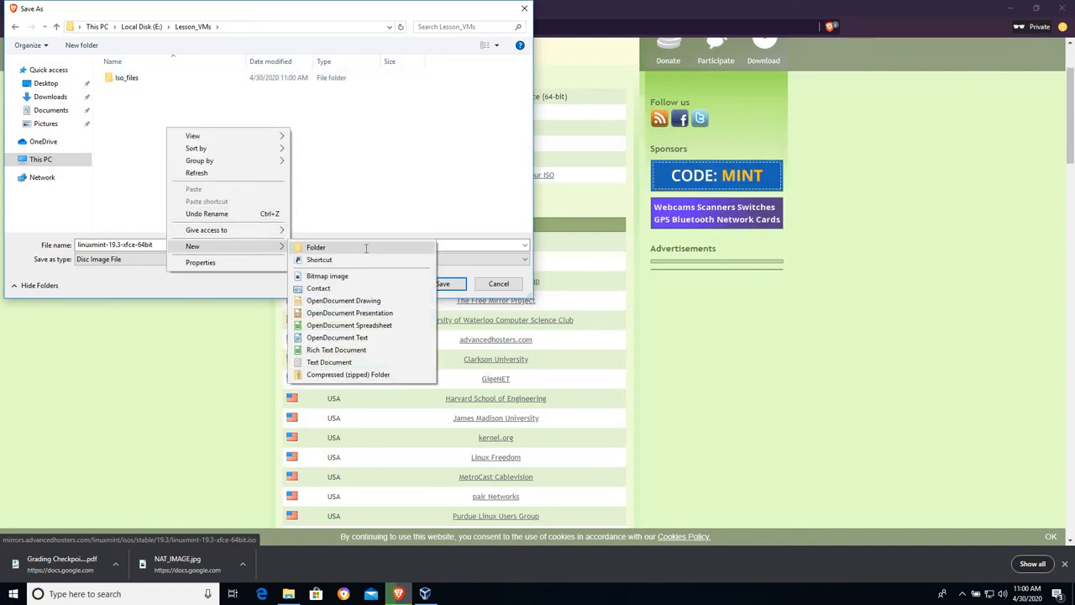
left_click(316, 247)
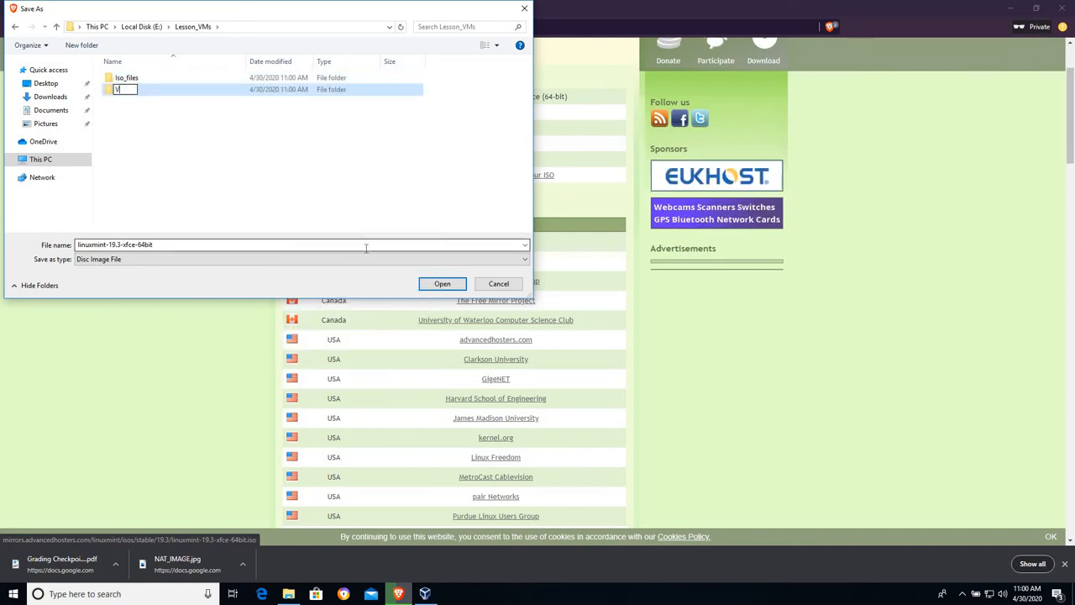
type("Virtual_Machine_Folder")
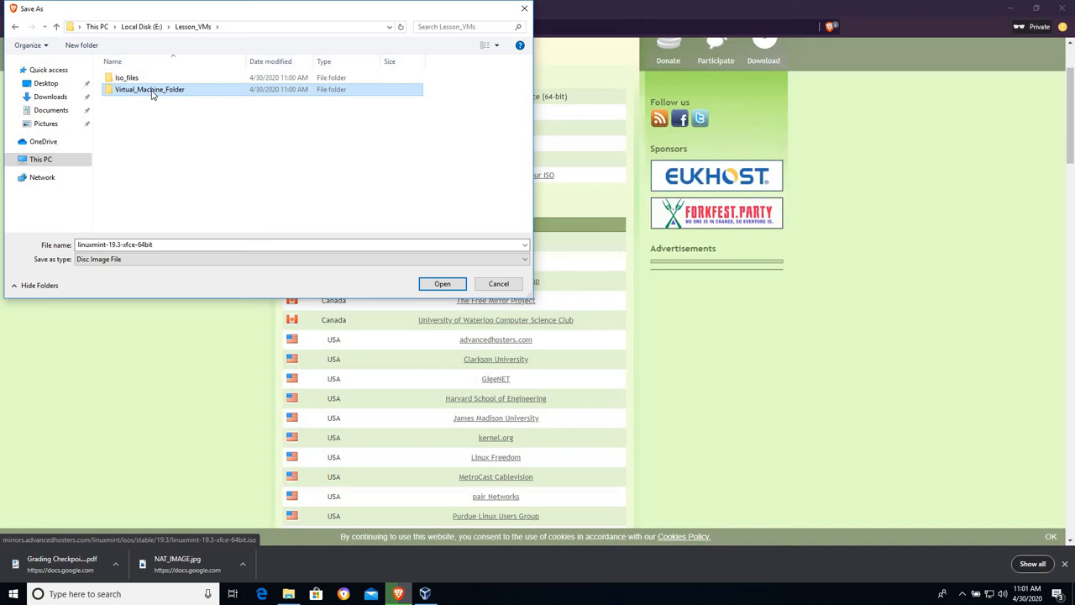
left_click(126, 77)
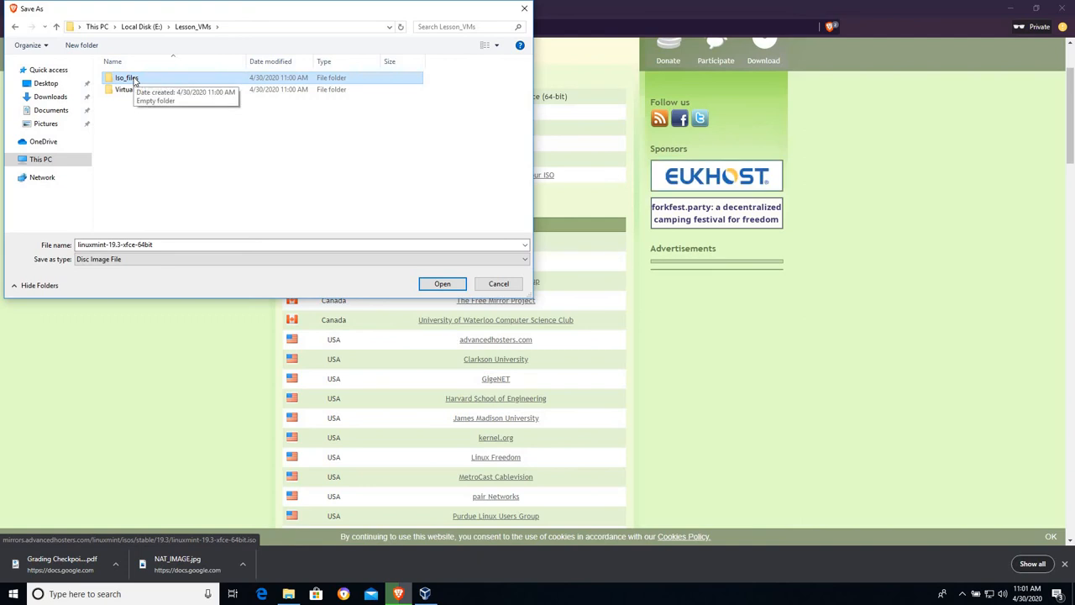
double_click(125, 78)
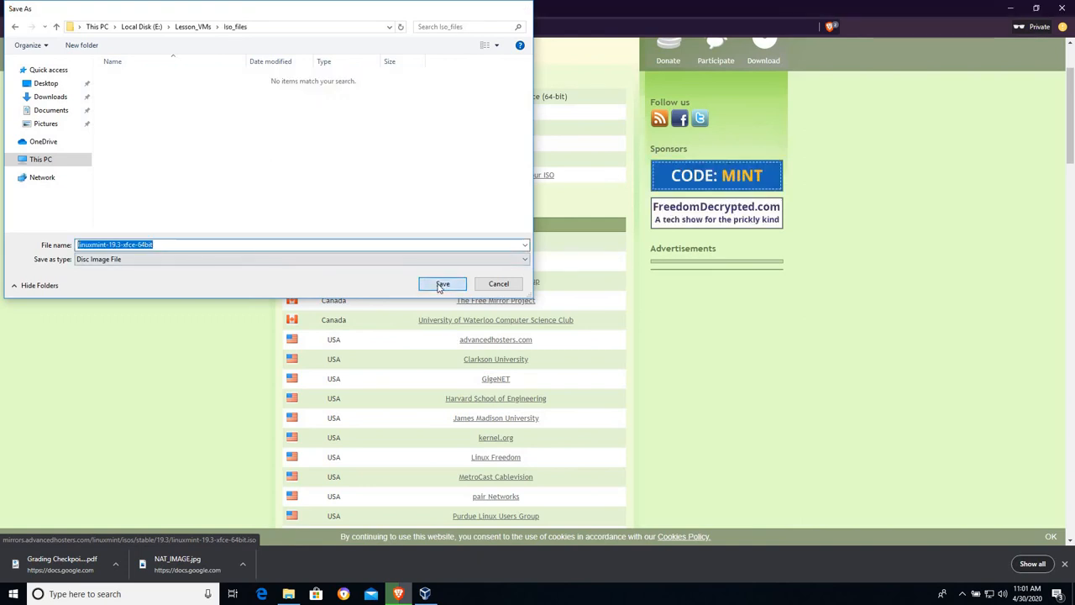
left_click(442, 284)
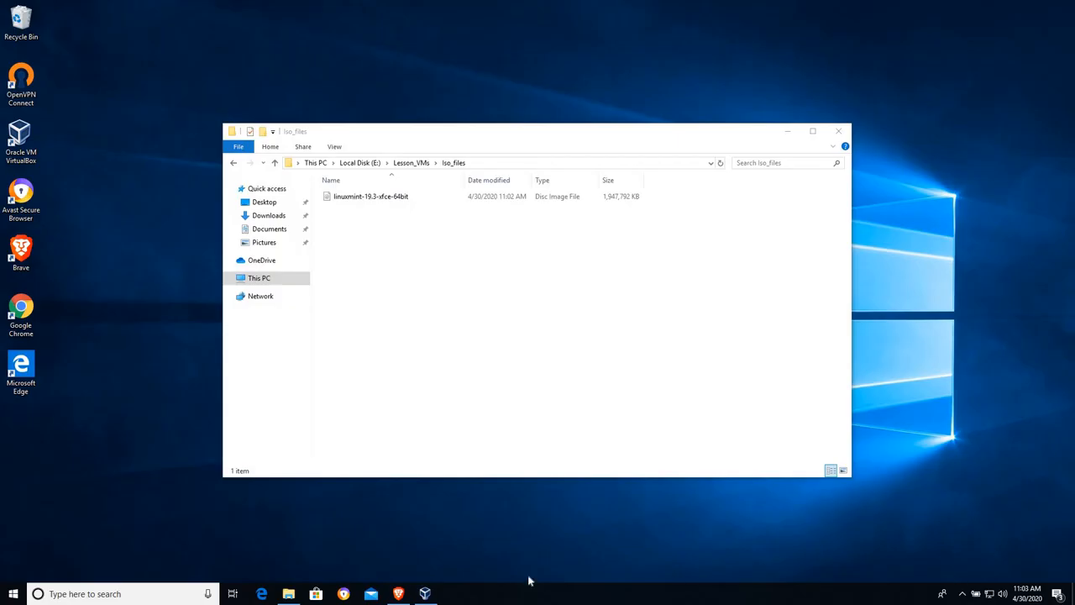
mouse_move(387, 200)
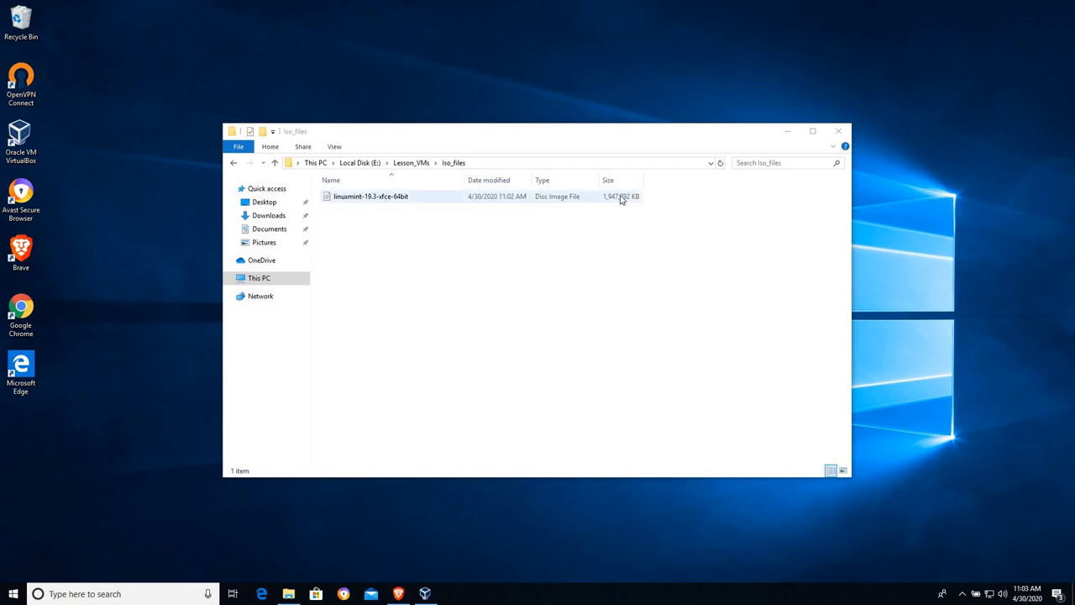
mouse_move(583, 202)
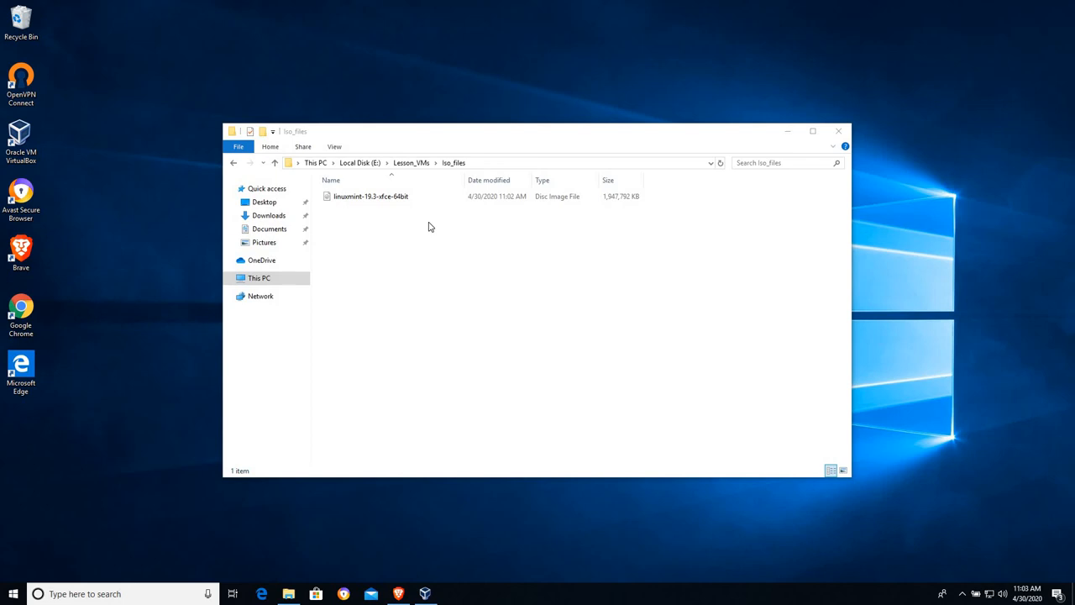
- View the 1,947,792 KB linuxmint-19.3-xfce-64bit image in E:\Lesson_VMs\iso_files
left_click(371, 196)
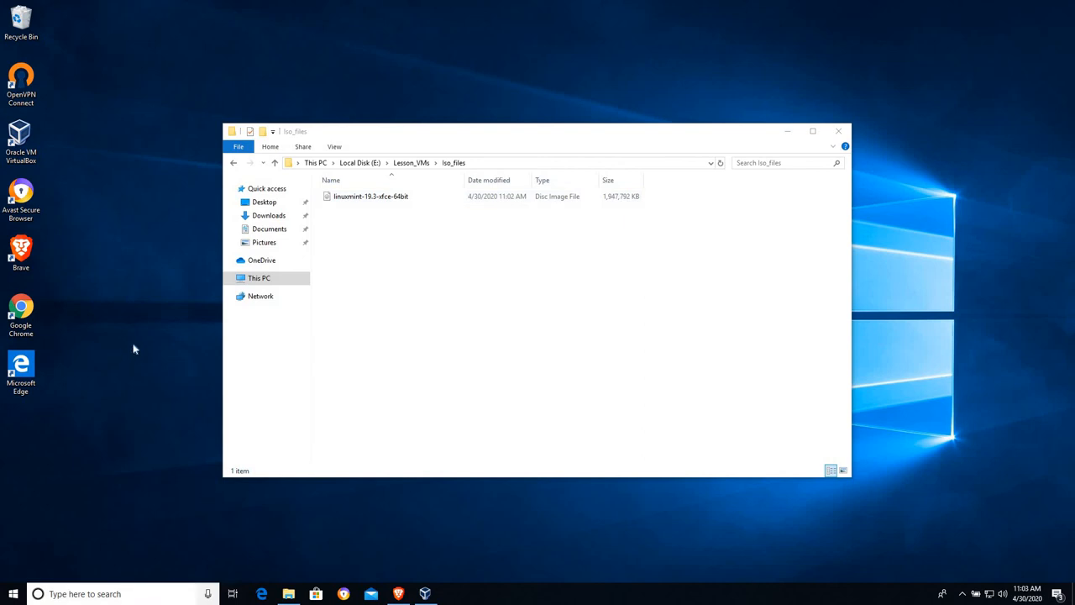
mouse_move(100, 594)
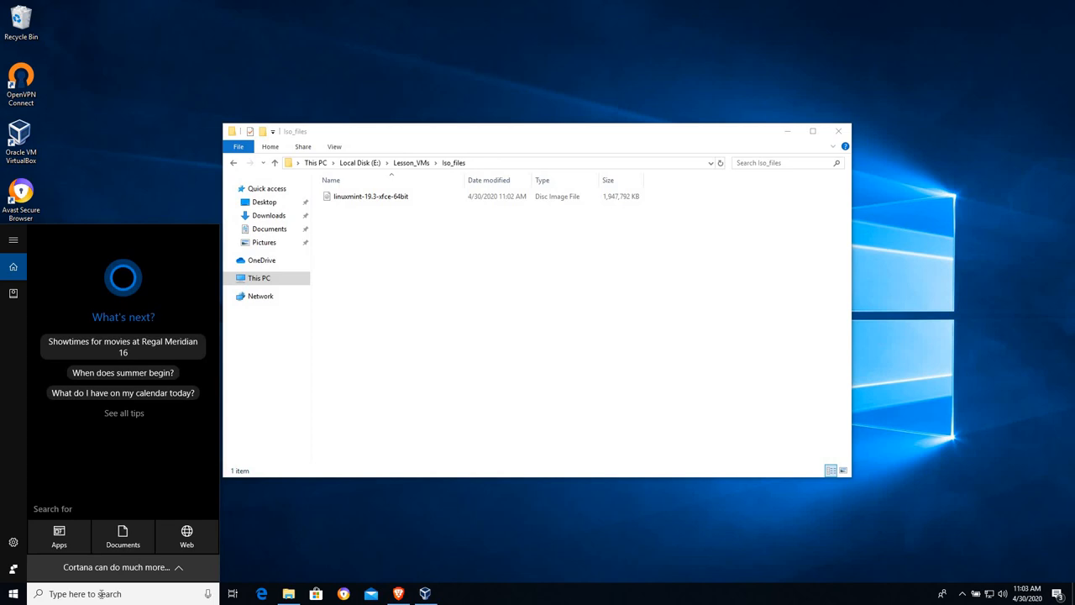
- Search Windows for 'folder options' and open File Explorer Options
type("folder option")
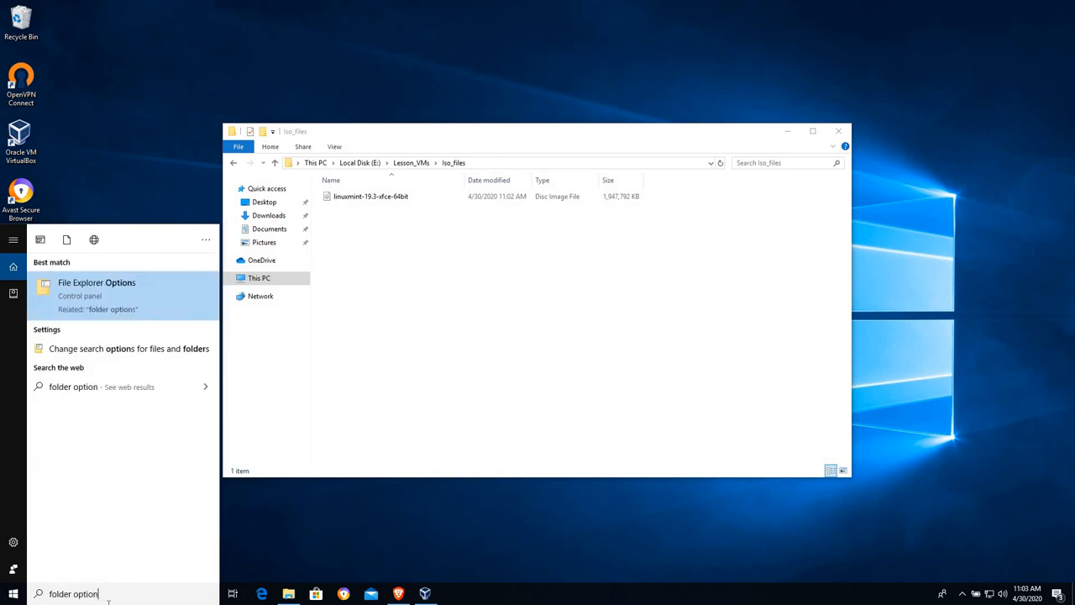
type("s")
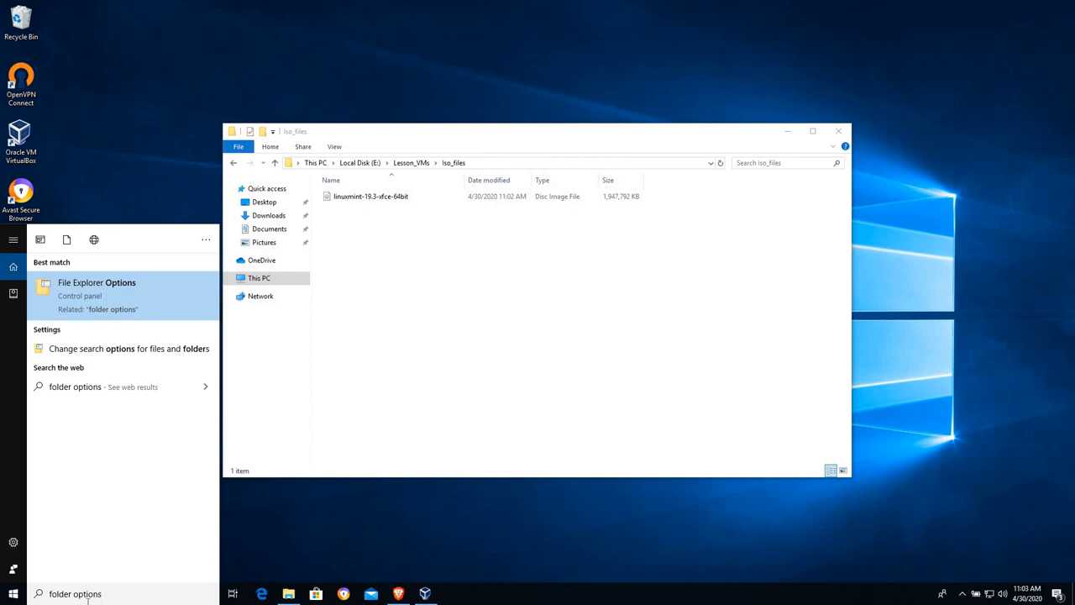
mouse_move(107, 295)
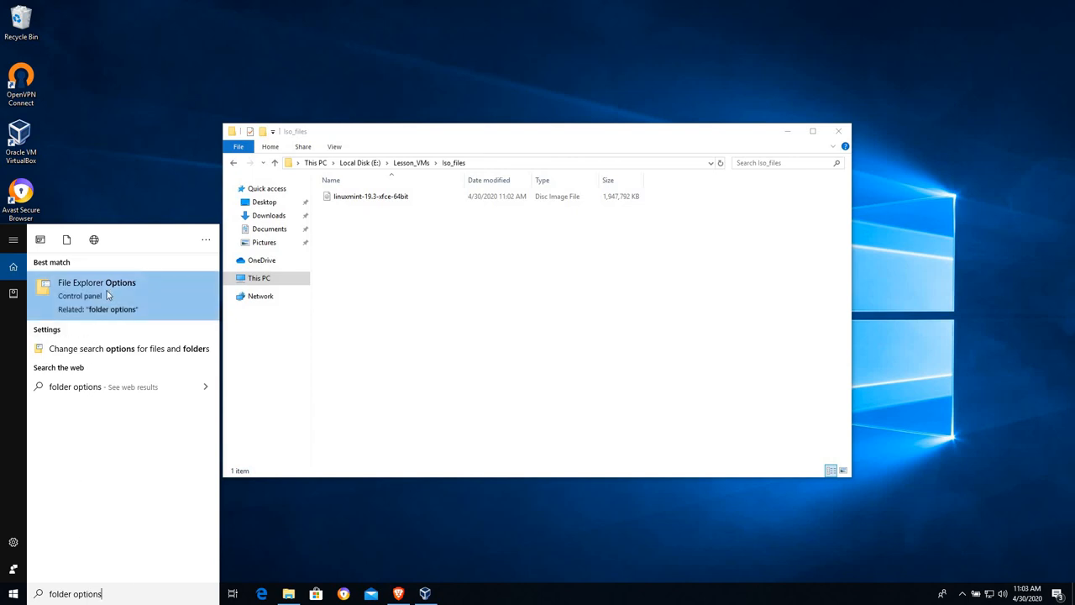
mouse_move(101, 293)
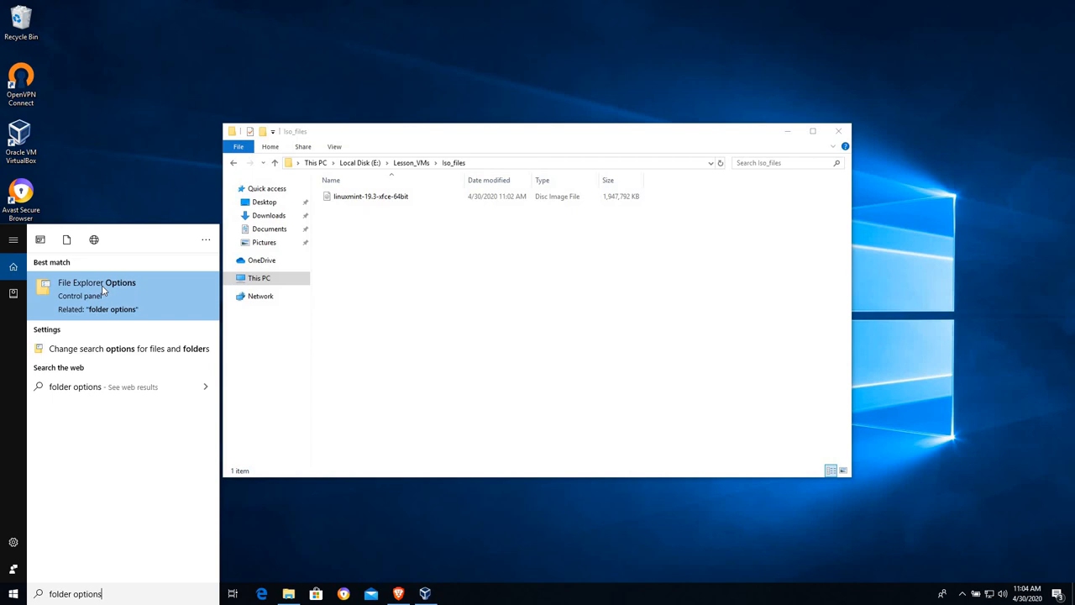
left_click(96, 282)
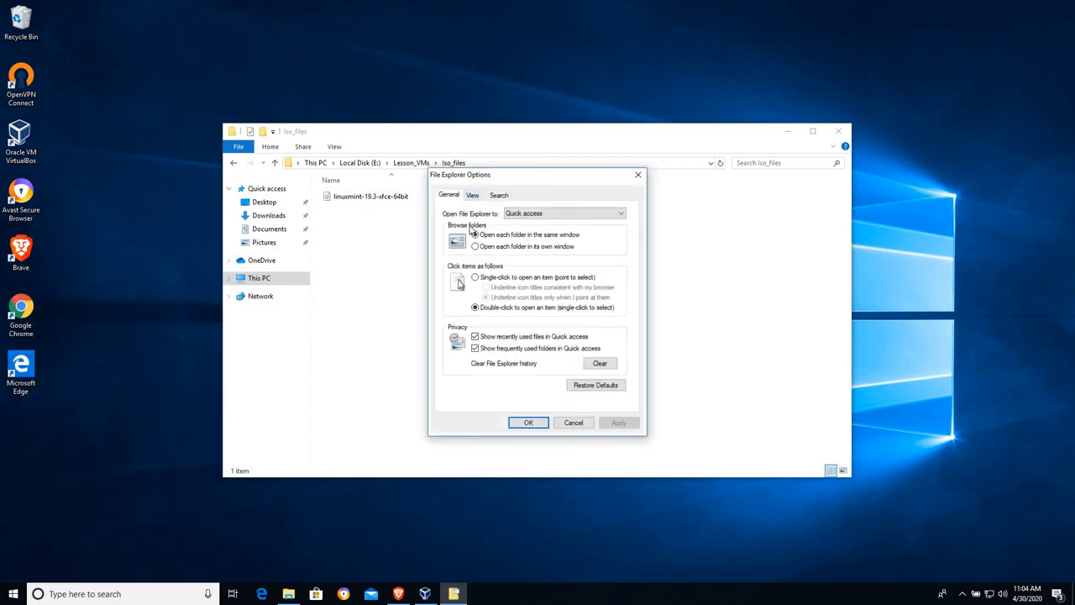
- Show known file extensions in File Explorer so the ISO displays as linuxmint-19.3-xfce-64bit.iso
left_click(472, 195)
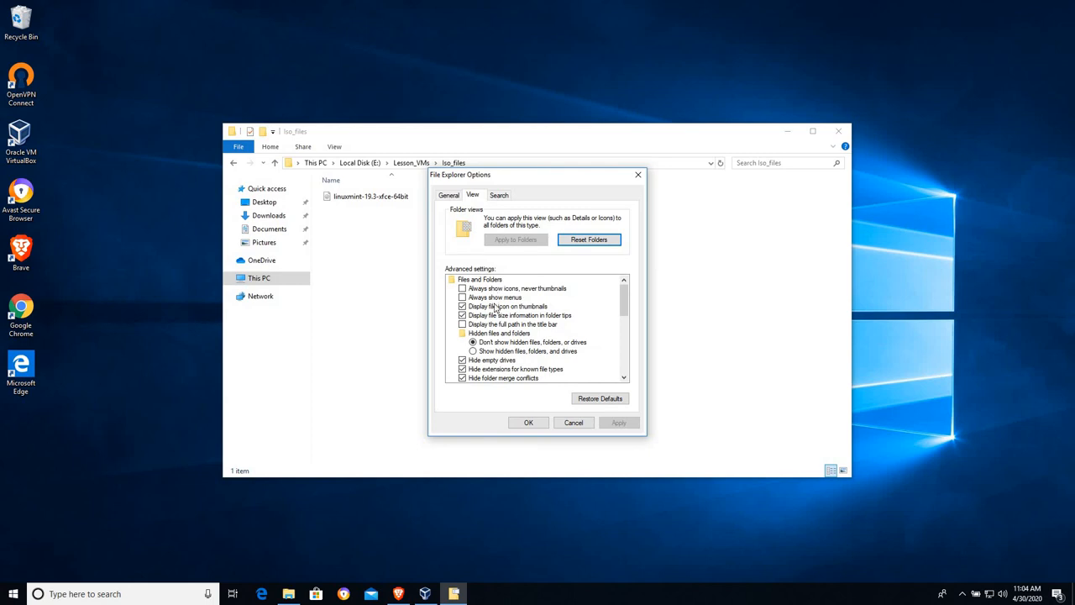
mouse_move(480, 375)
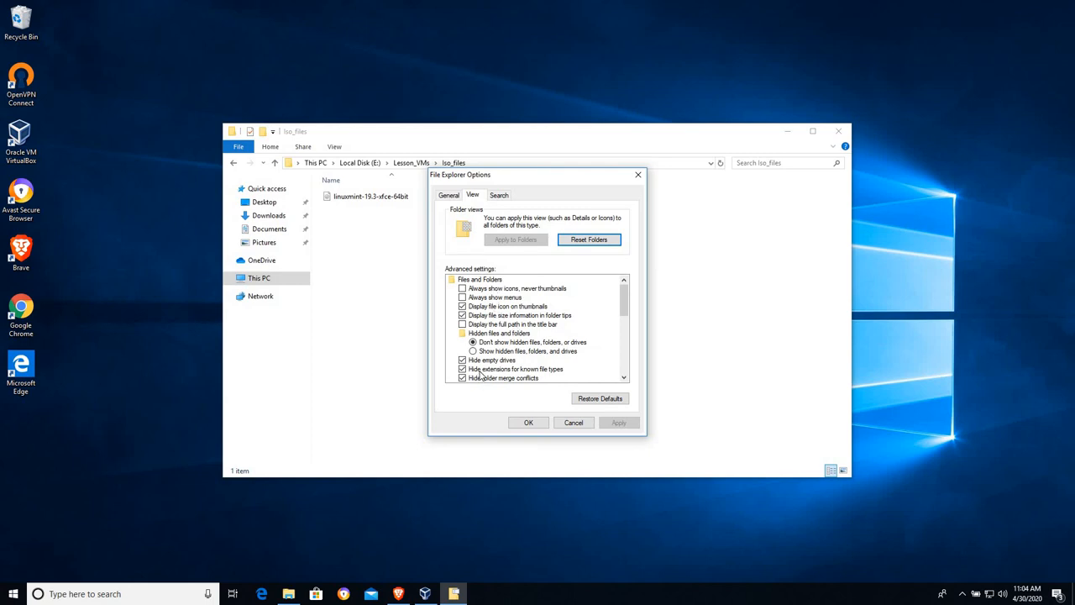
mouse_move(579, 375)
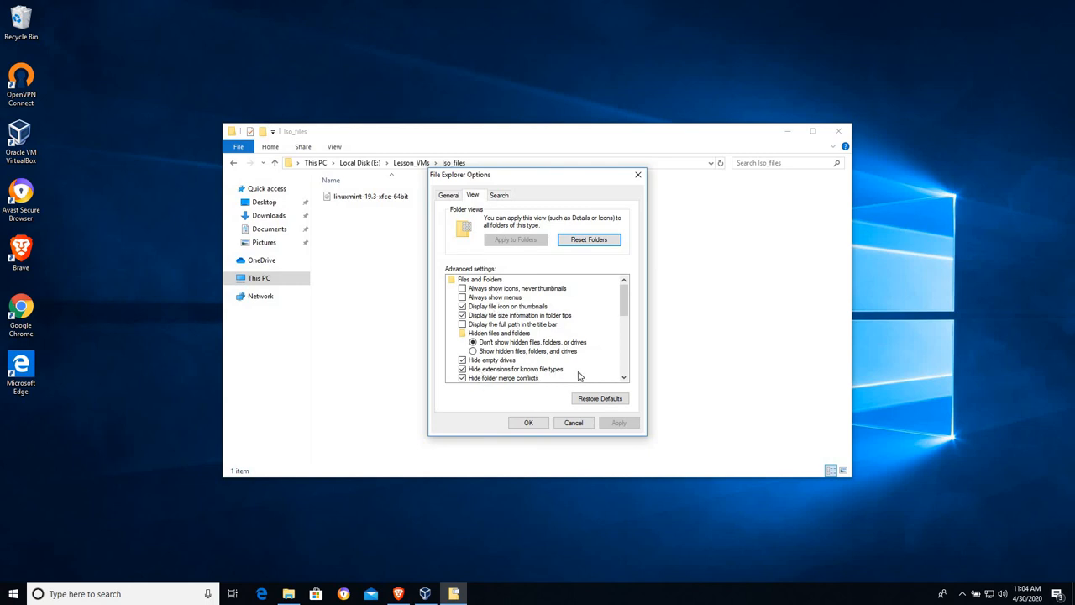
mouse_move(470, 369)
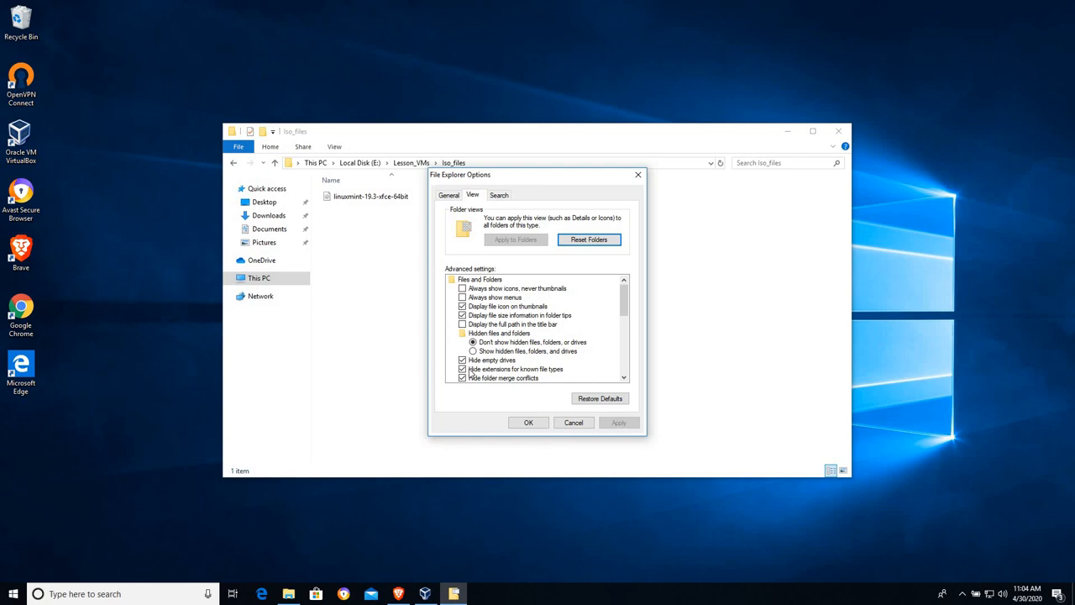
left_click(514, 369)
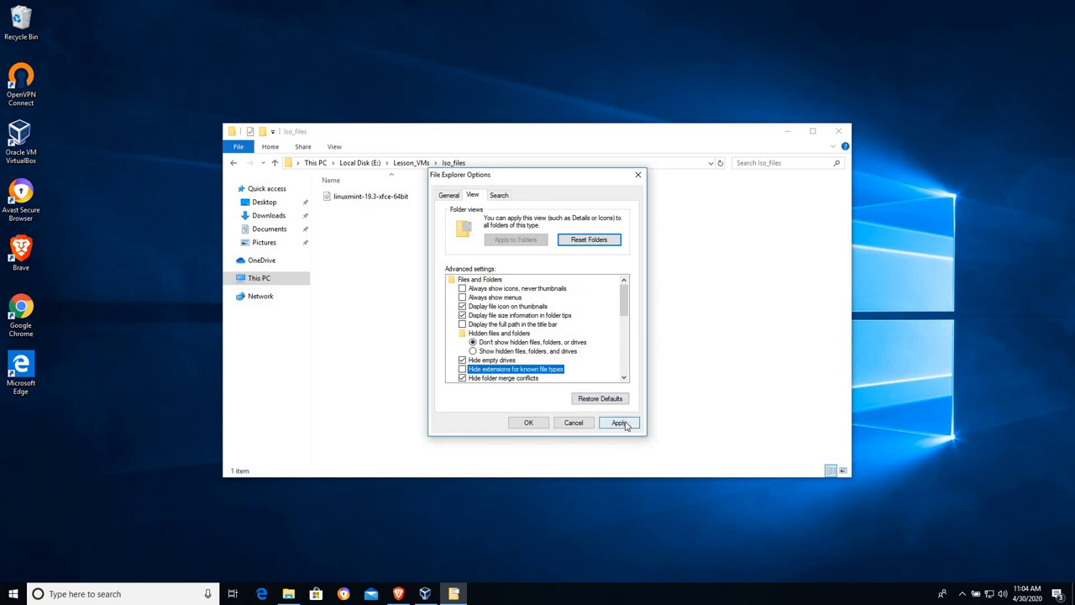
left_click(619, 422)
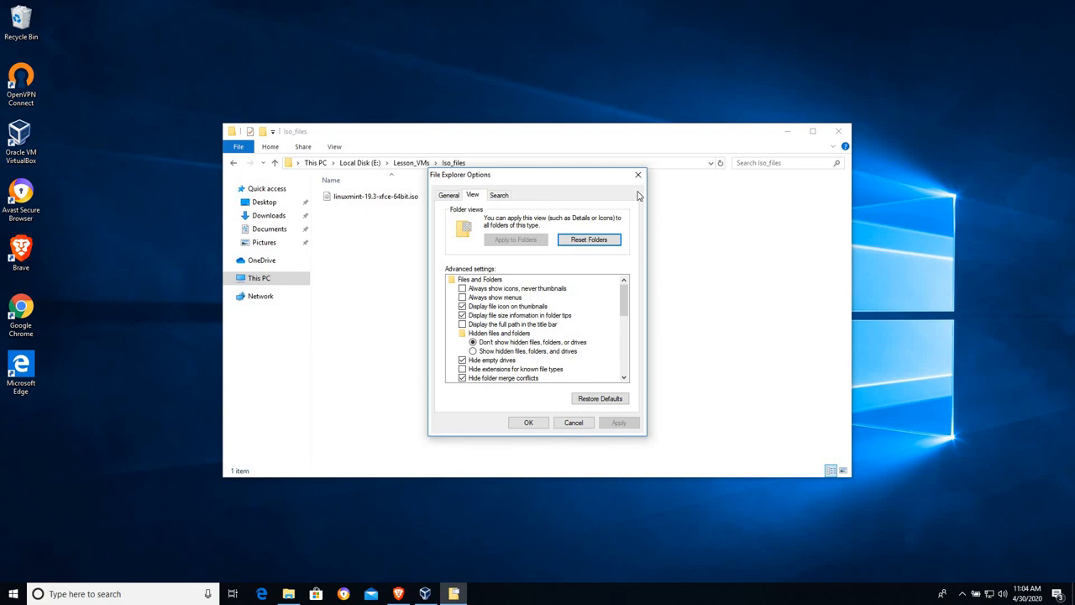
left_click(528, 422)
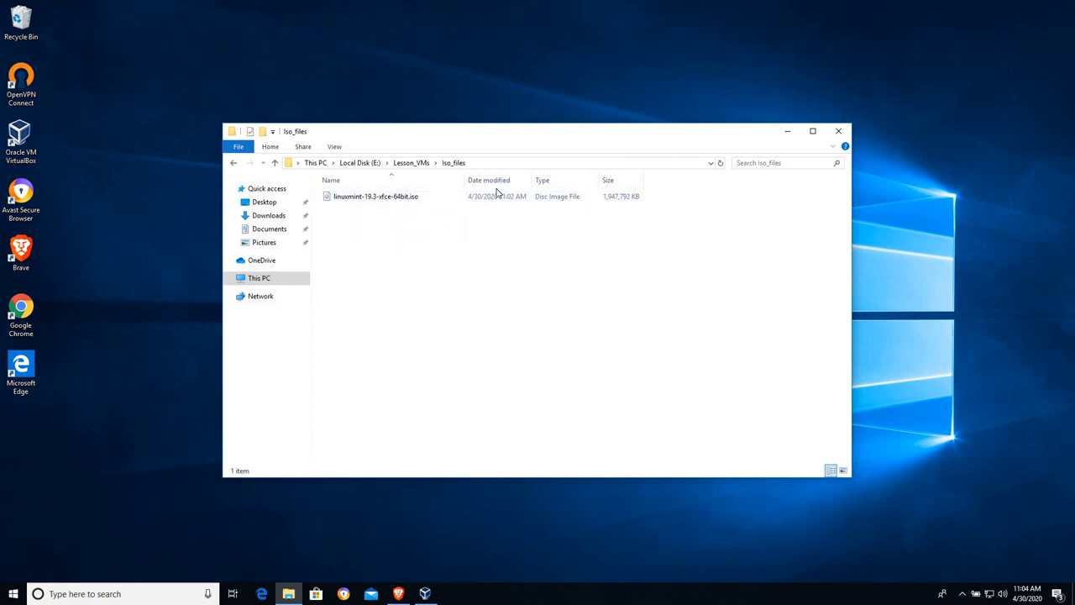
mouse_move(500, 274)
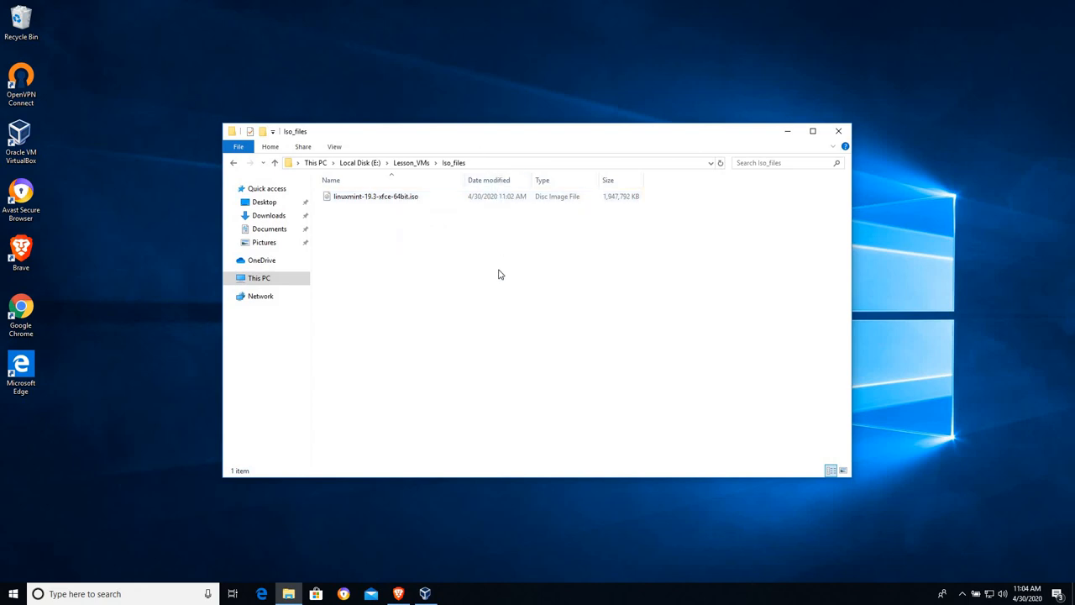
mouse_move(414, 236)
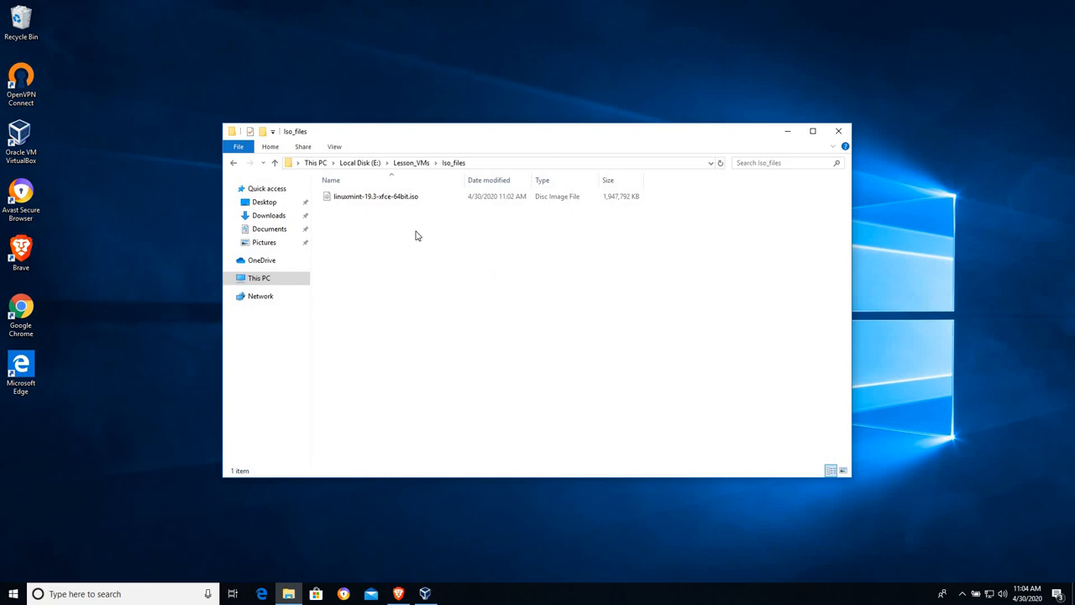
left_click(375, 196)
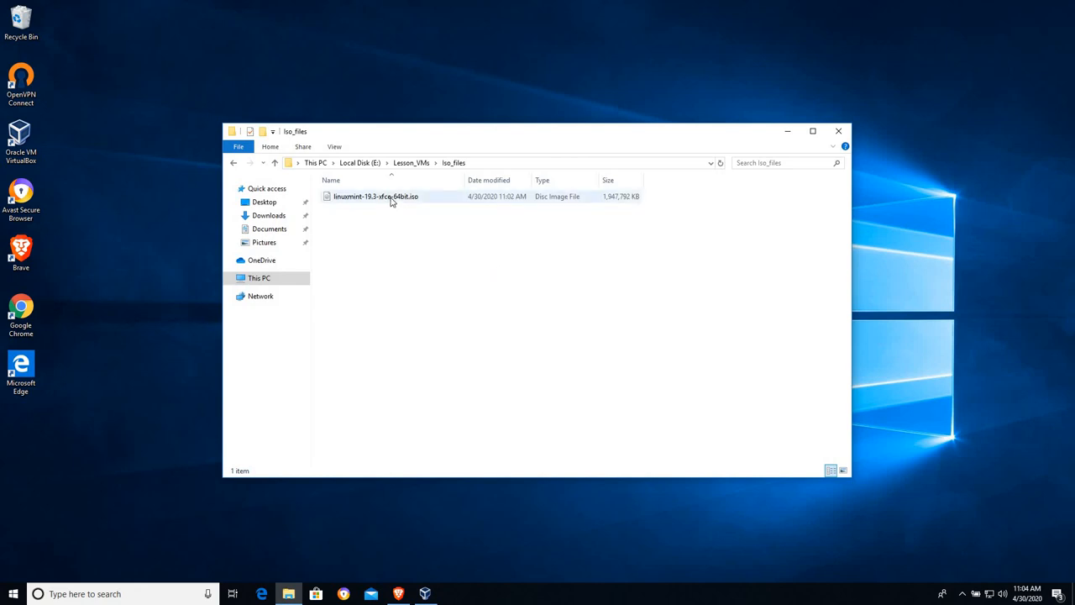
mouse_move(391, 200)
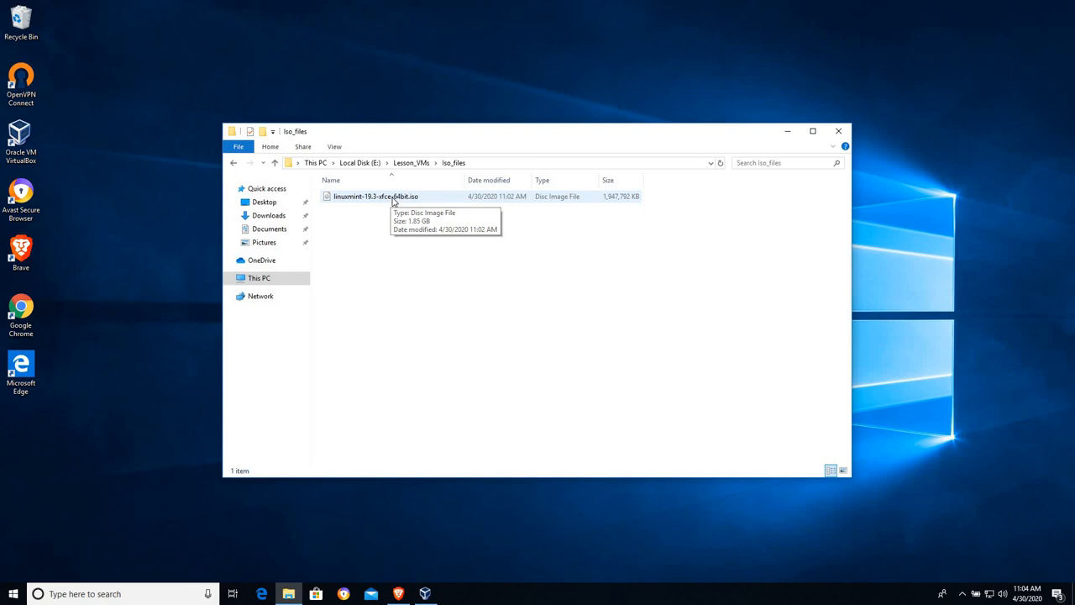
mouse_move(453, 570)
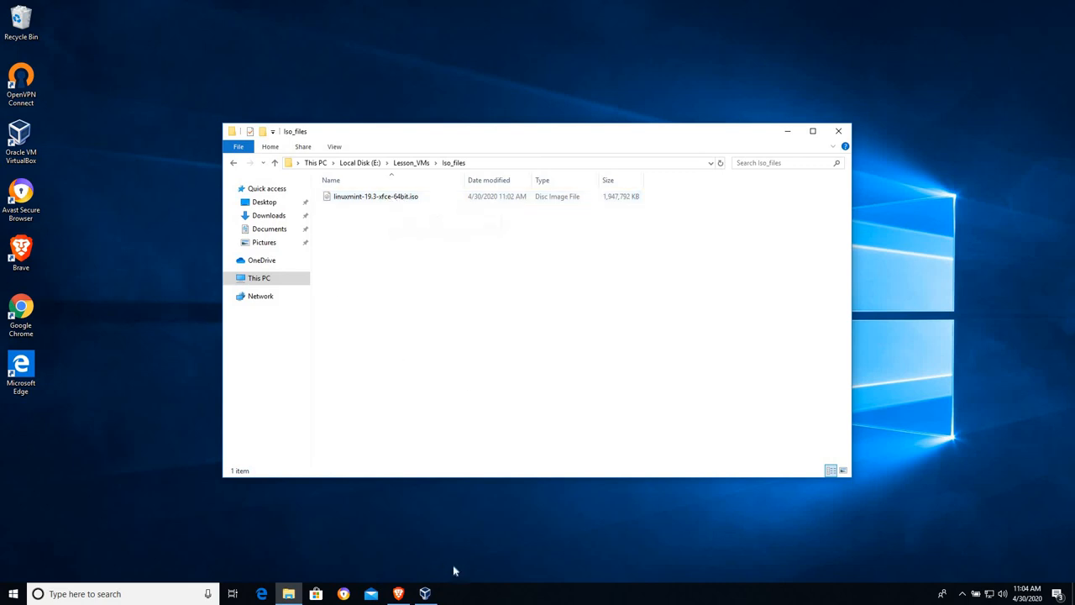